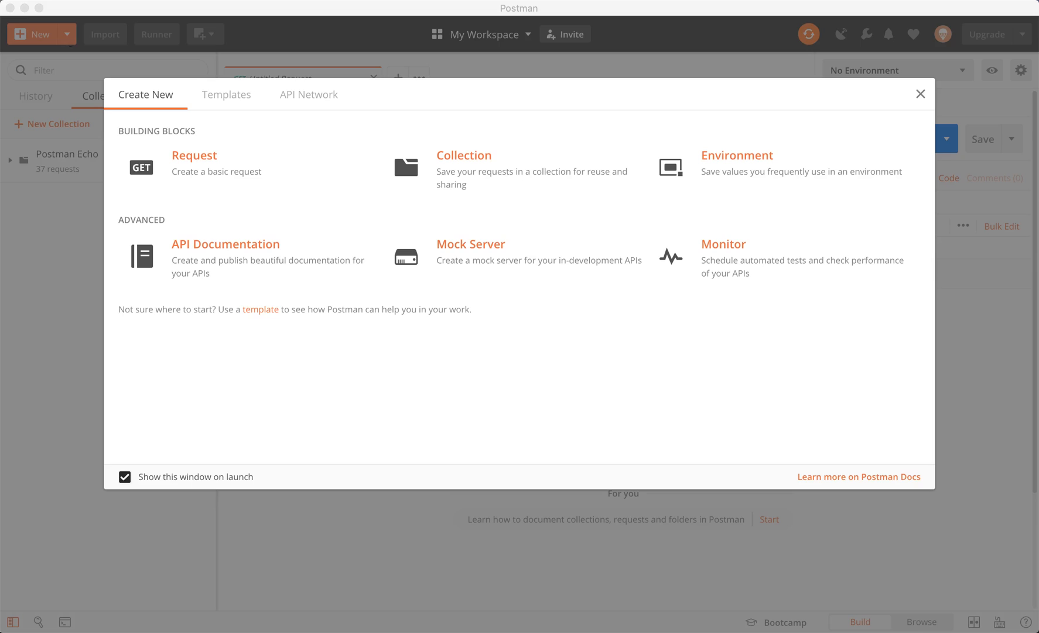
pyautogui.moveTo(900, 129)
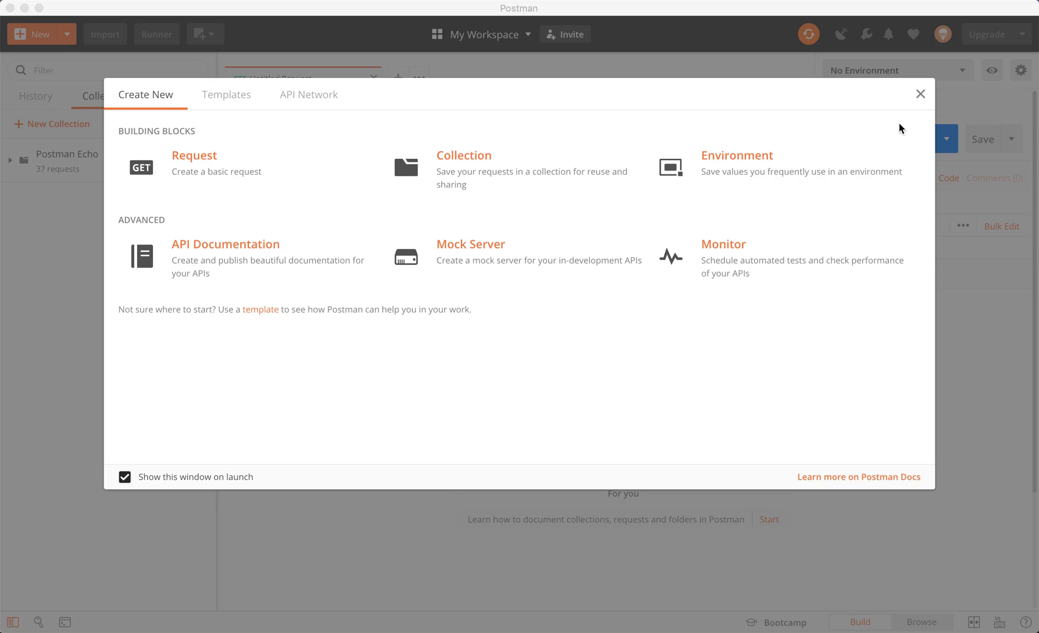
pyautogui.moveTo(930, 98)
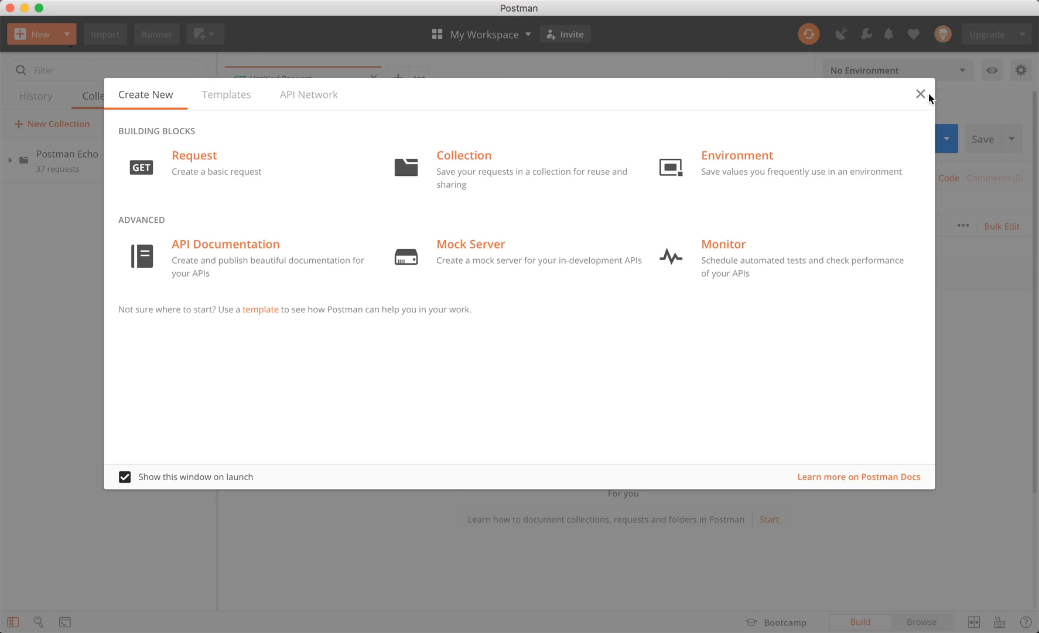
# Dismiss the Create New launch window and show the workspace switcher from My Workspace
pyautogui.click(920, 94)
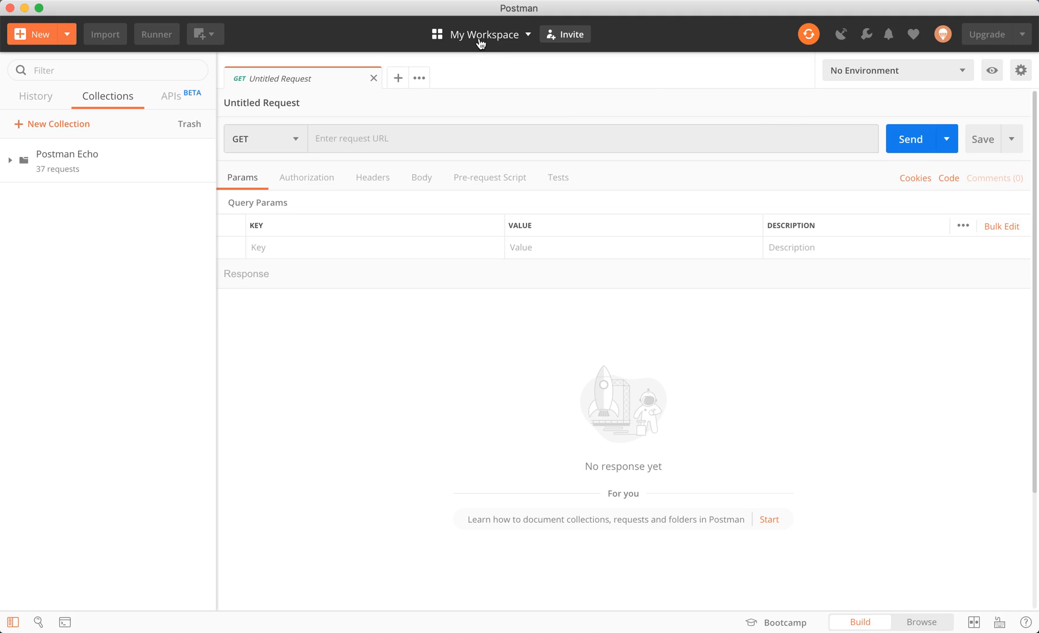
pyautogui.moveTo(481, 34)
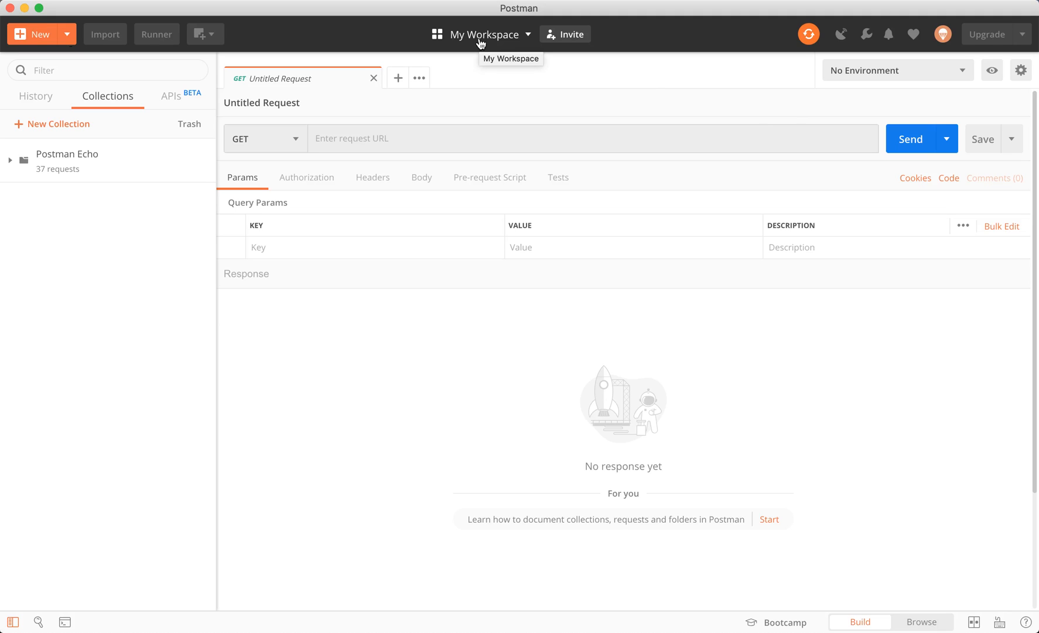
pyautogui.moveTo(528, 40)
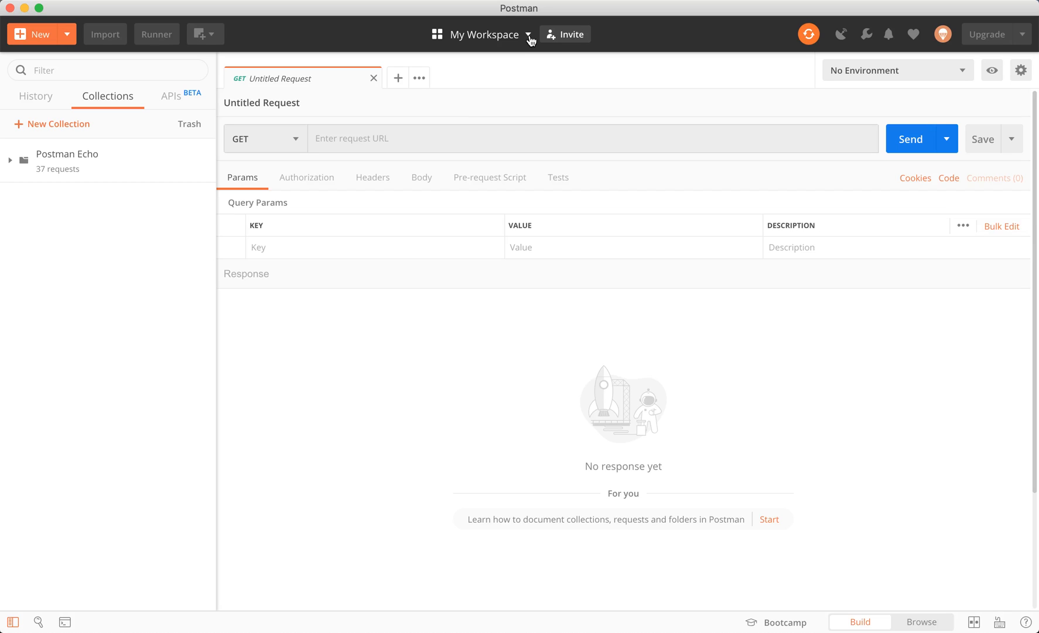
pyautogui.moveTo(526, 40)
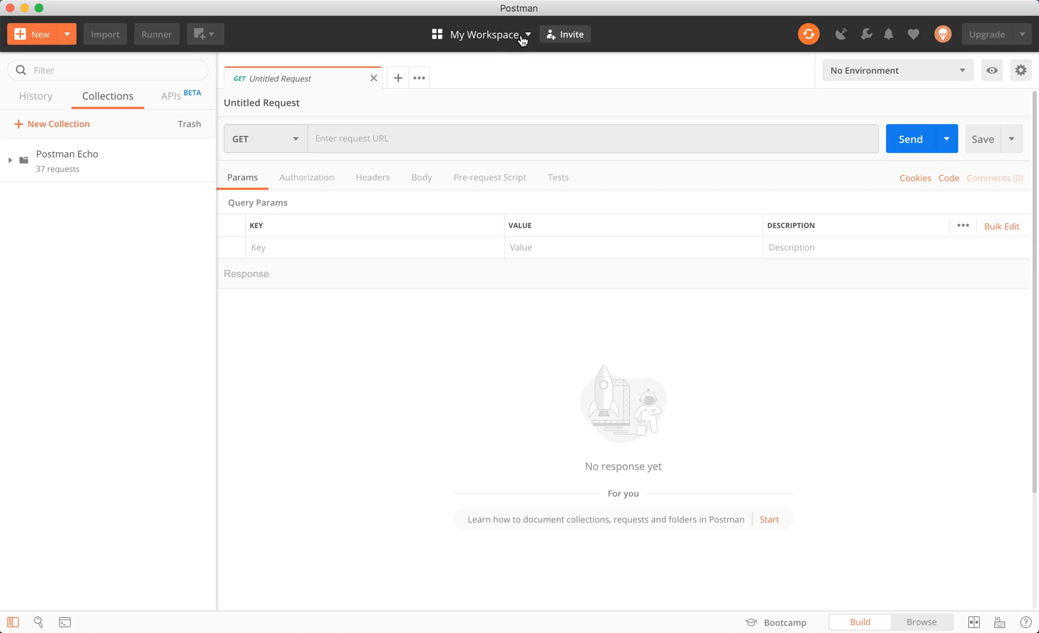
pyautogui.click(484, 34)
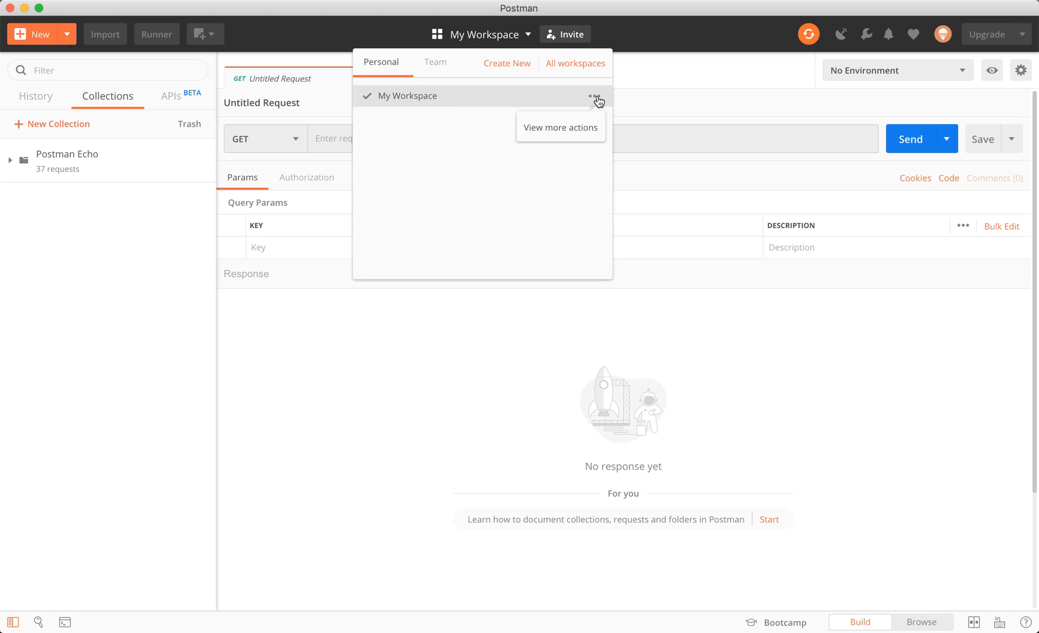
# View My Workspace's details, close them, and reopen its actions menu from the switcher
pyautogui.click(597, 98)
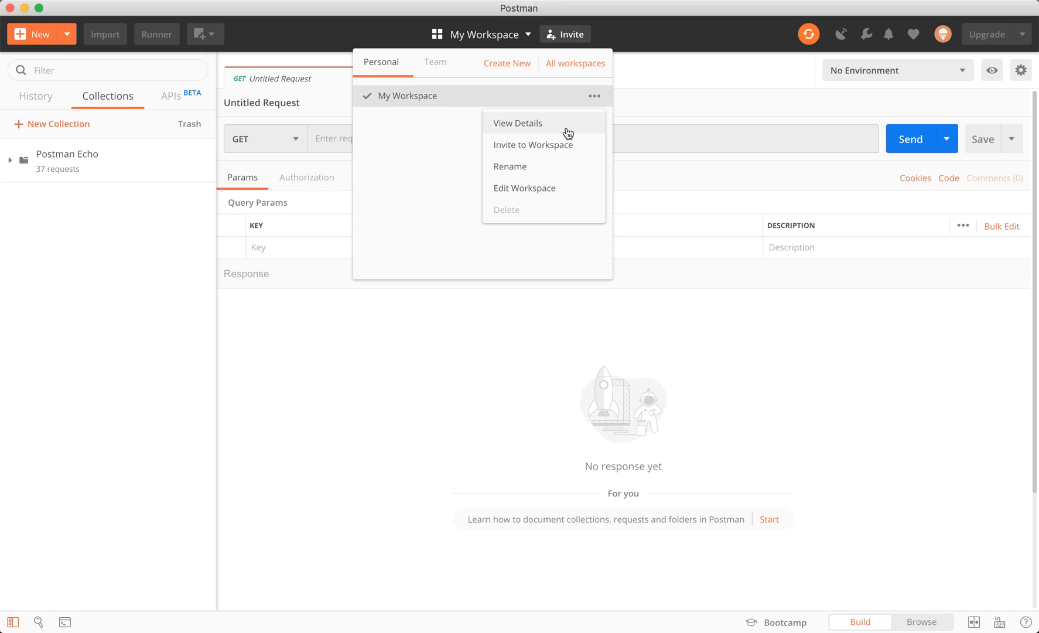
pyautogui.click(518, 123)
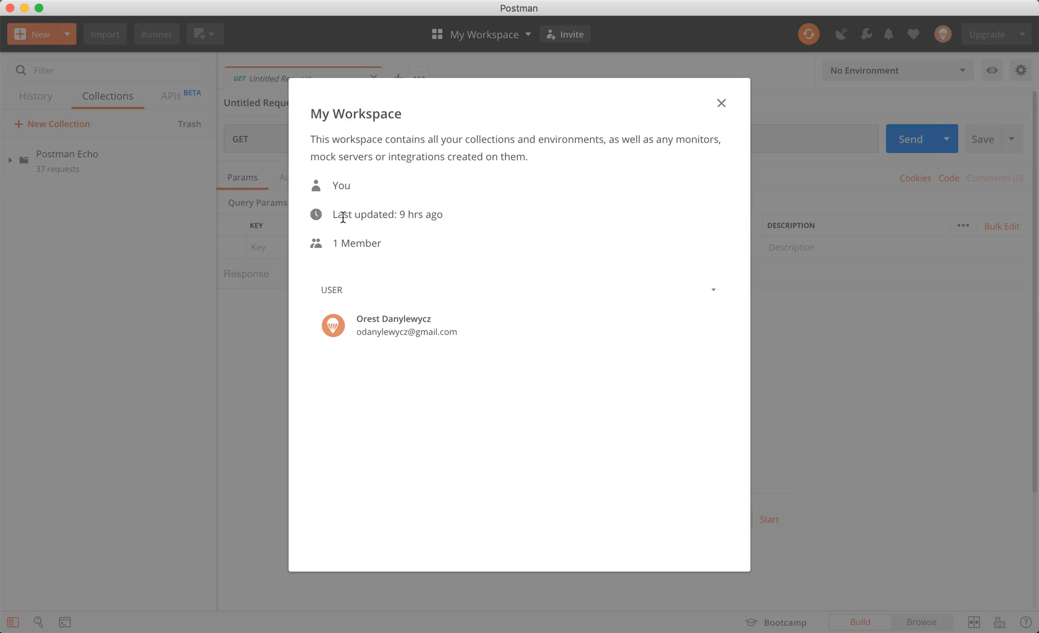
pyautogui.click(721, 103)
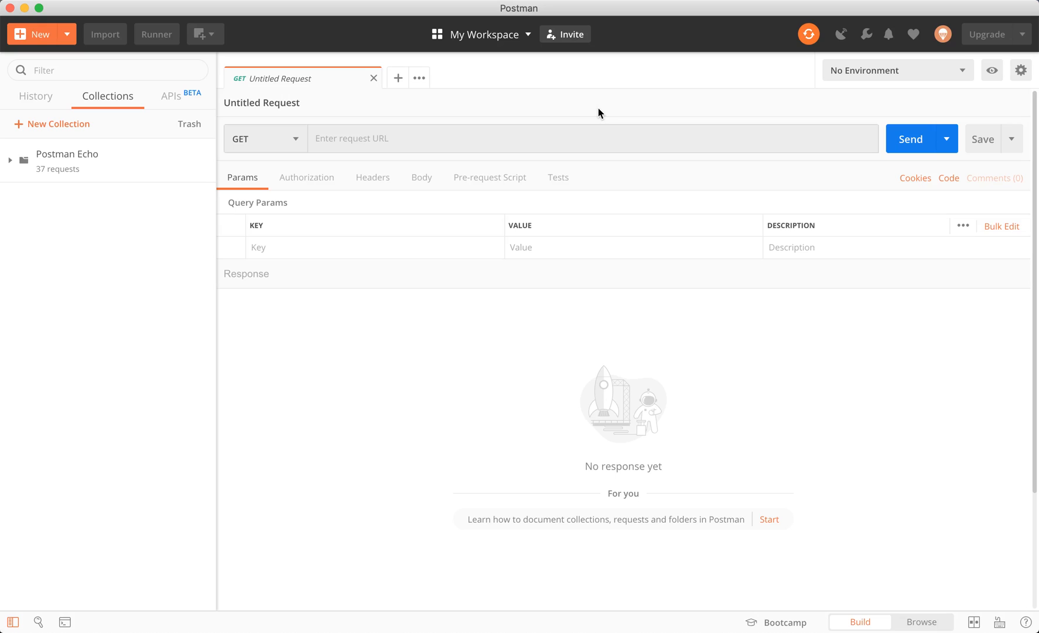
pyautogui.click(485, 34)
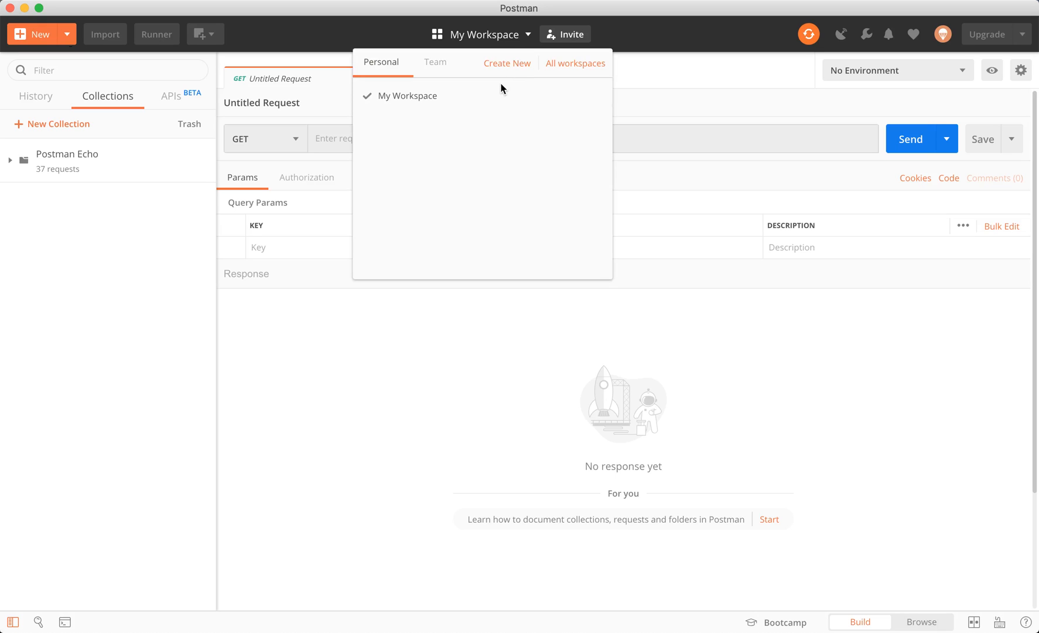
pyautogui.click(594, 95)
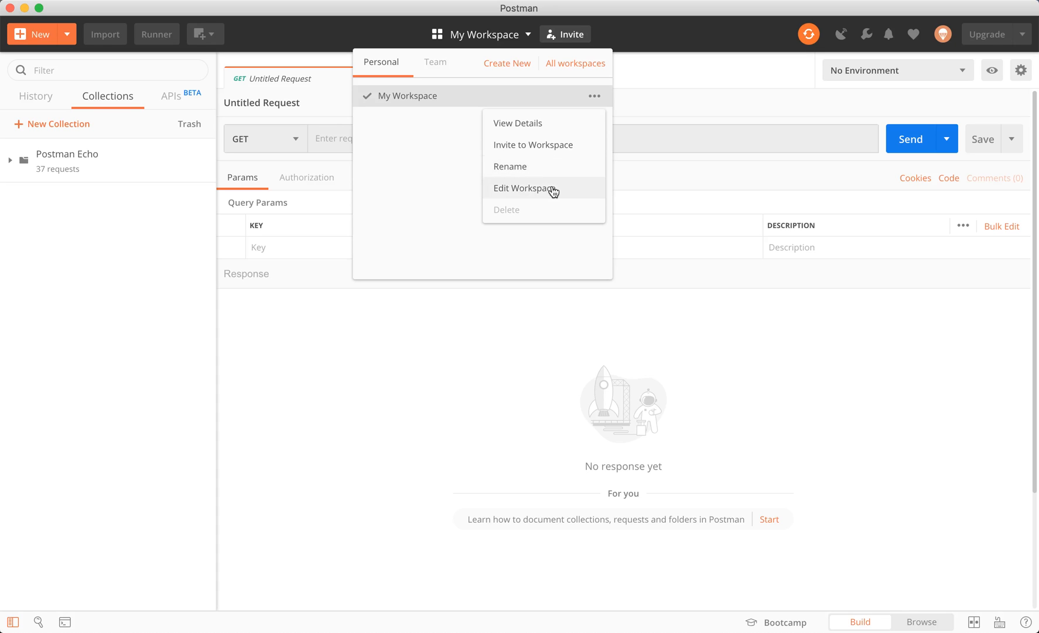
pyautogui.click(524, 189)
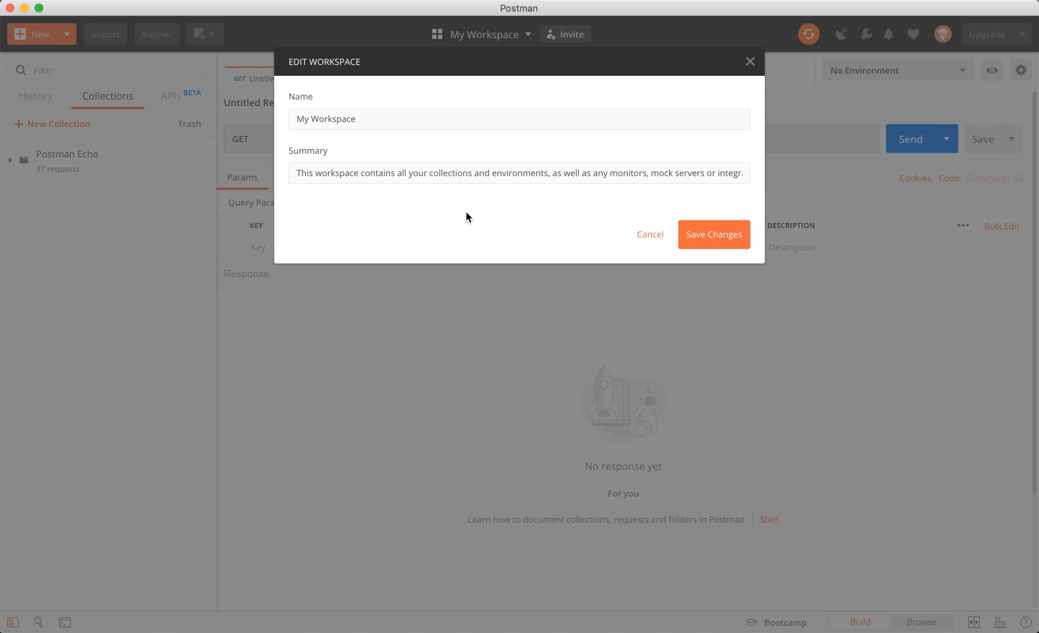
pyautogui.moveTo(409, 194)
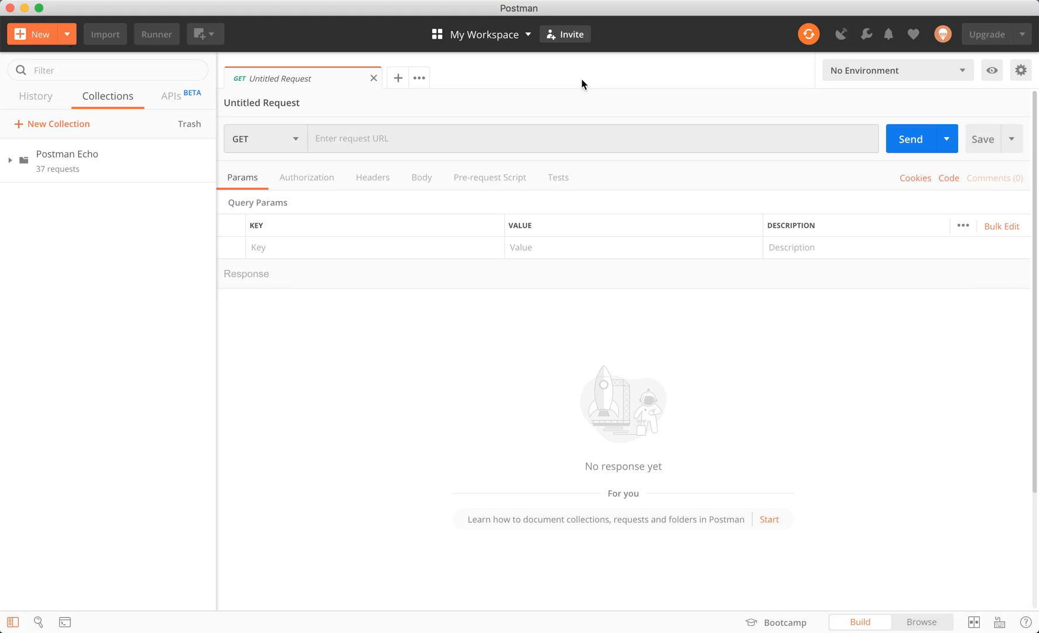
pyautogui.click(485, 34)
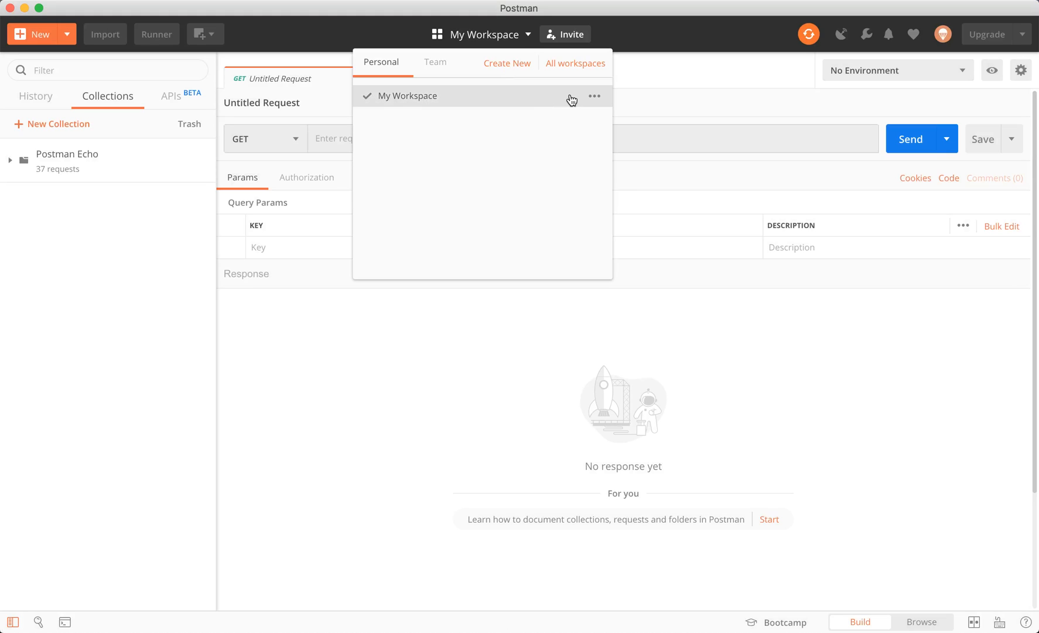
pyautogui.click(594, 96)
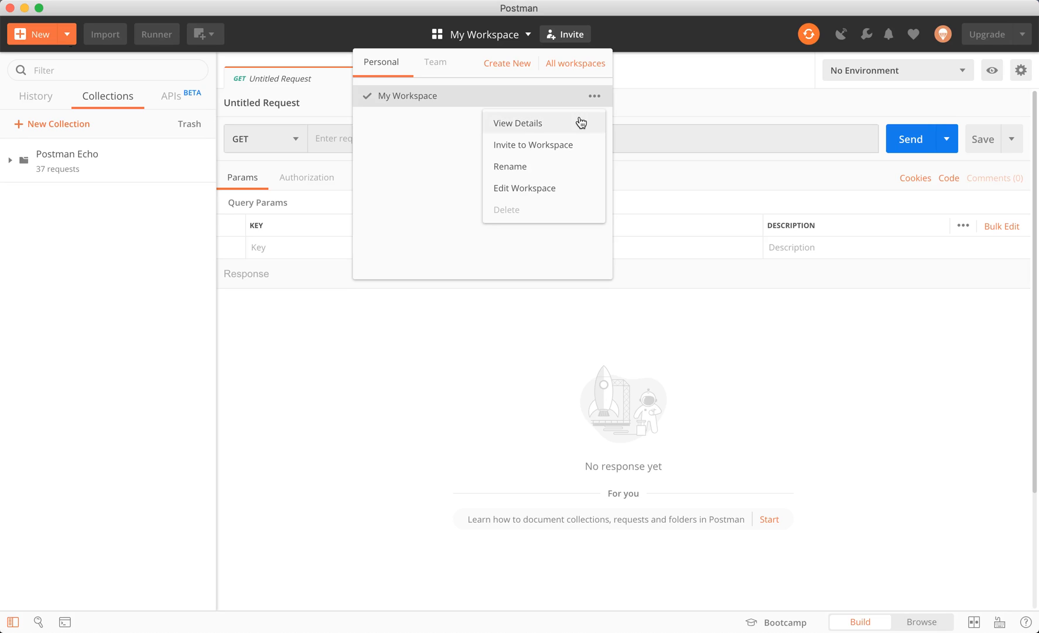
pyautogui.moveTo(544, 144)
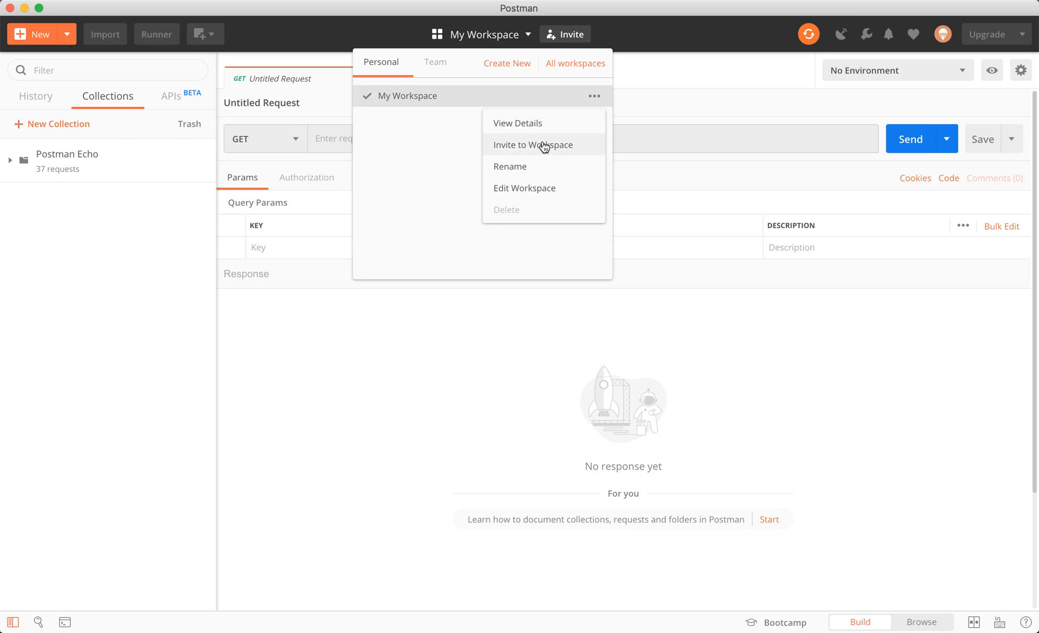
pyautogui.moveTo(558, 153)
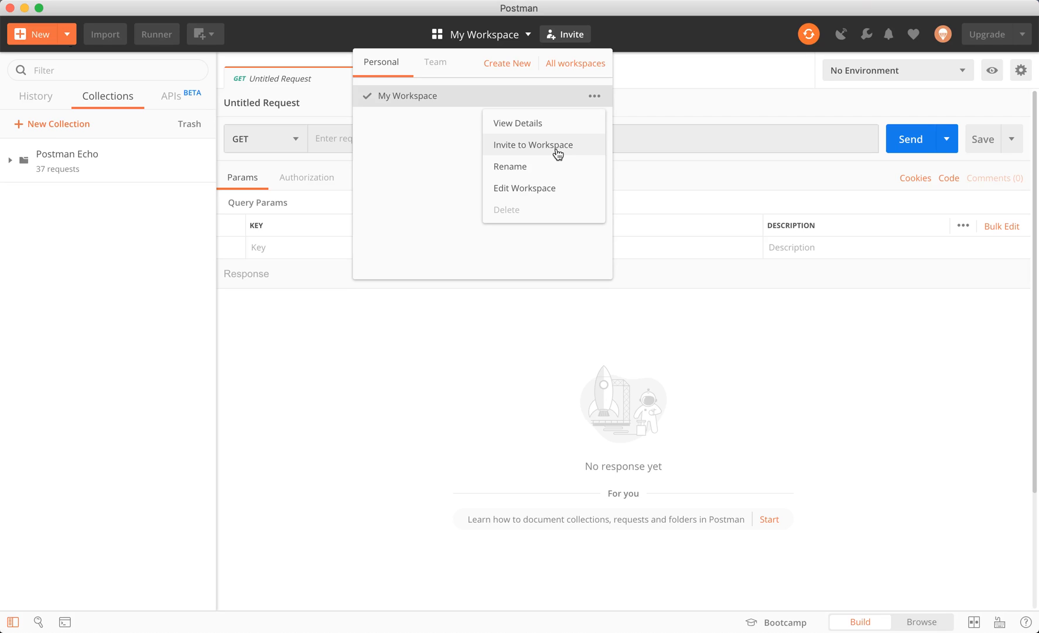
pyautogui.moveTo(415, 143)
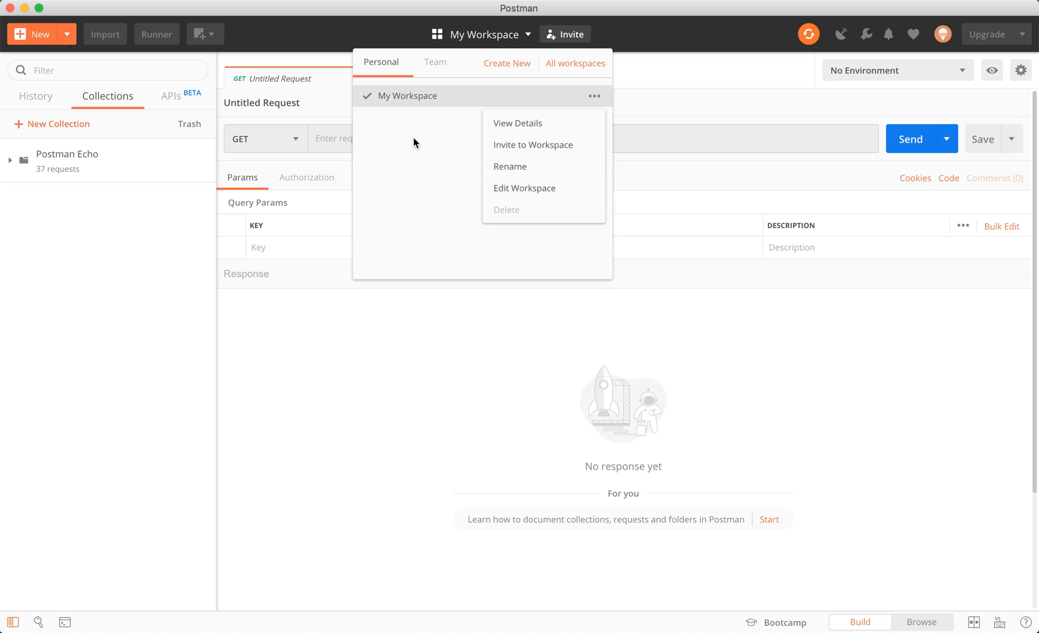
pyautogui.moveTo(438, 138)
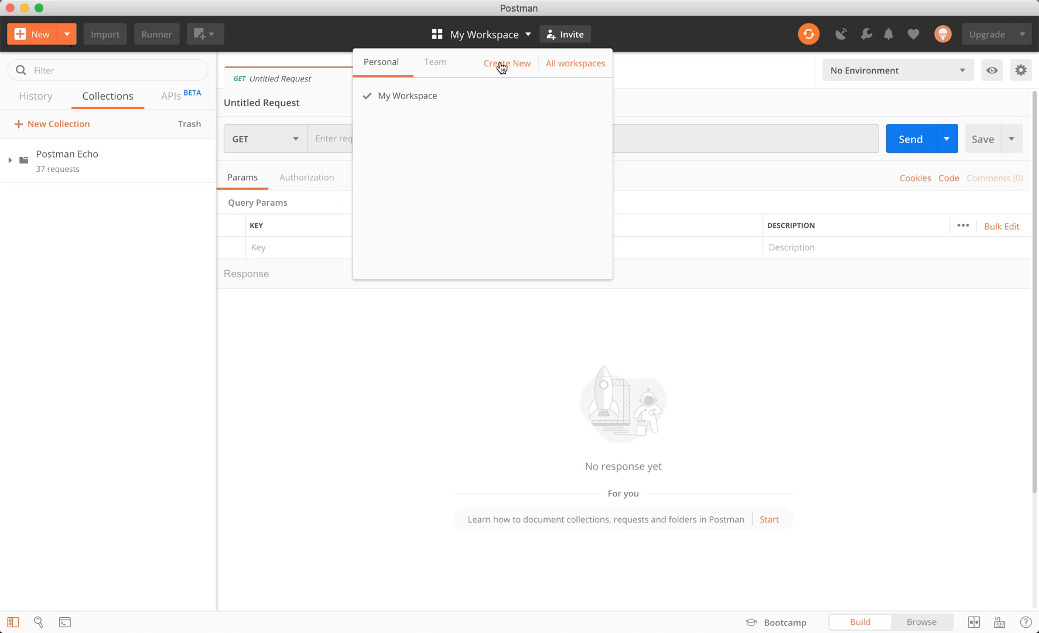
# Fill a new workspace form with name 'My Dev Workspace' and the Personal type
pyautogui.click(507, 64)
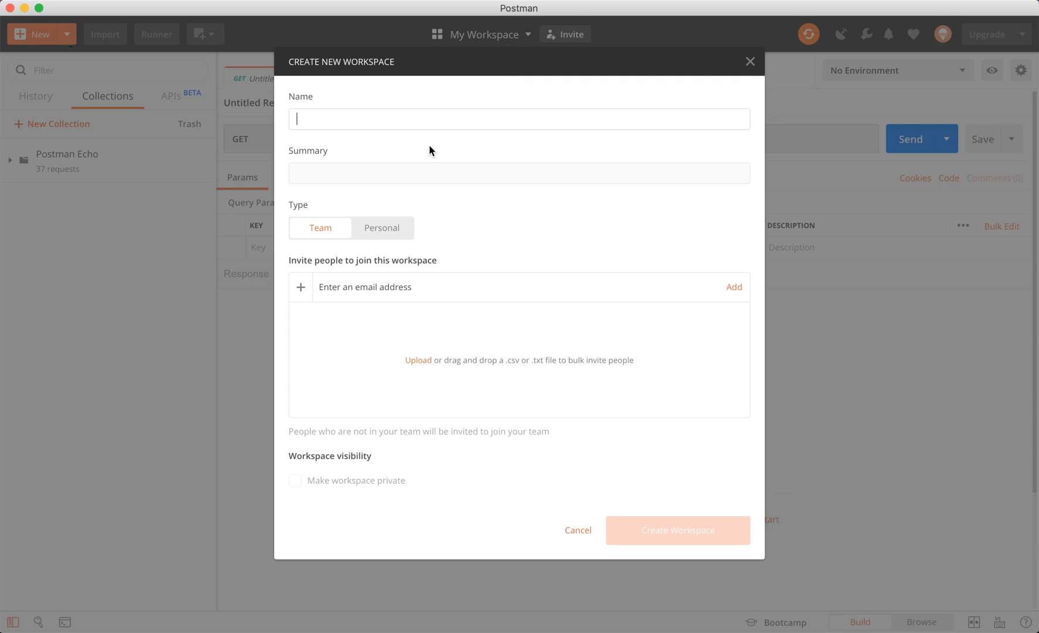
pyautogui.write('My Dev W')
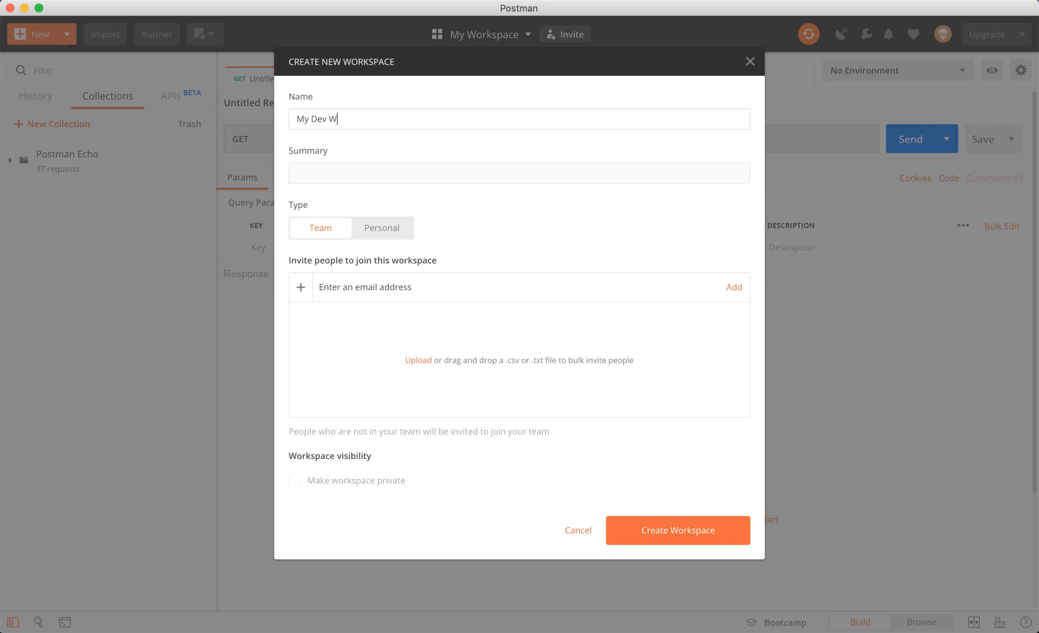
pyautogui.write('orkspace')
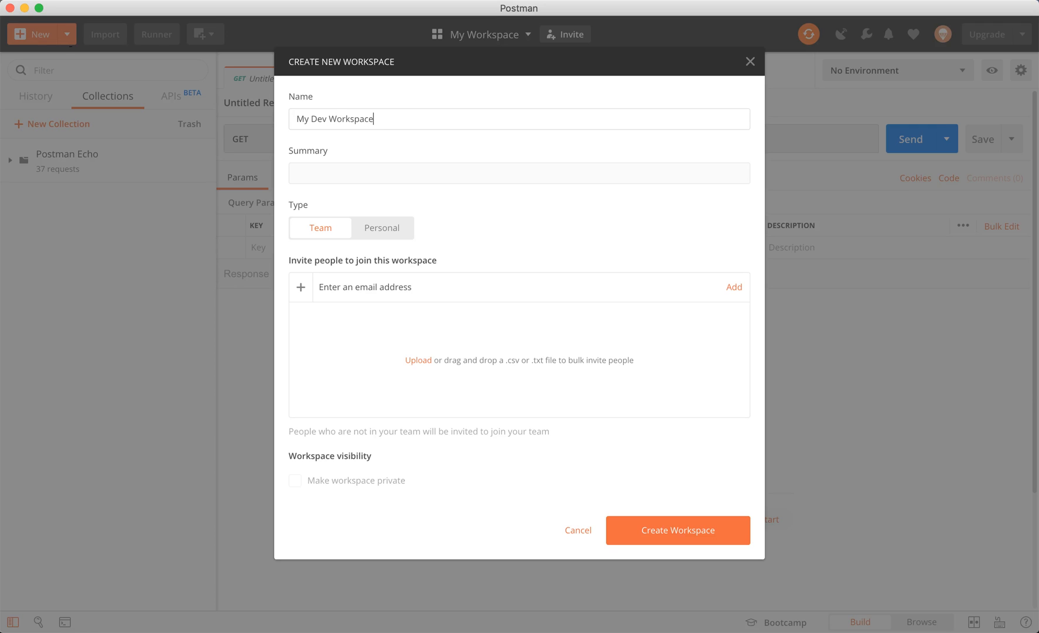
pyautogui.click(519, 173)
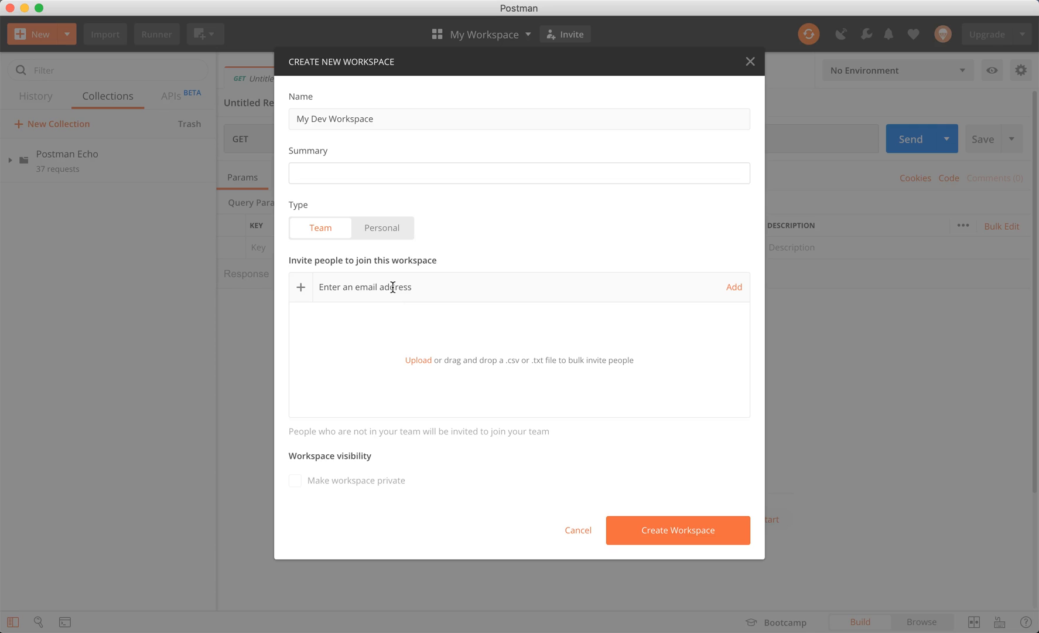
pyautogui.moveTo(566, 406)
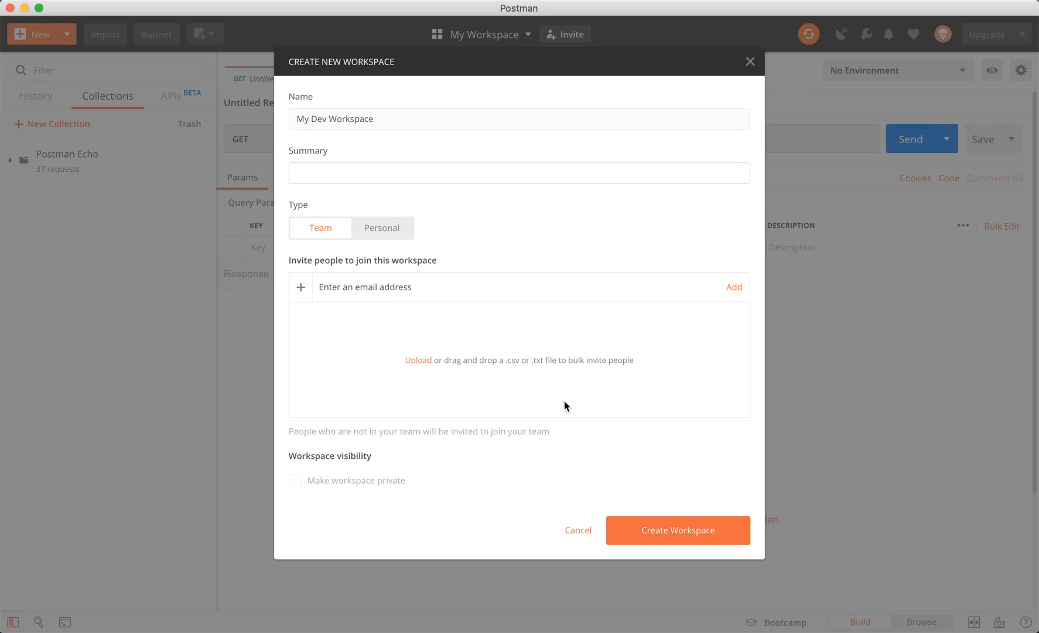
pyautogui.click(382, 227)
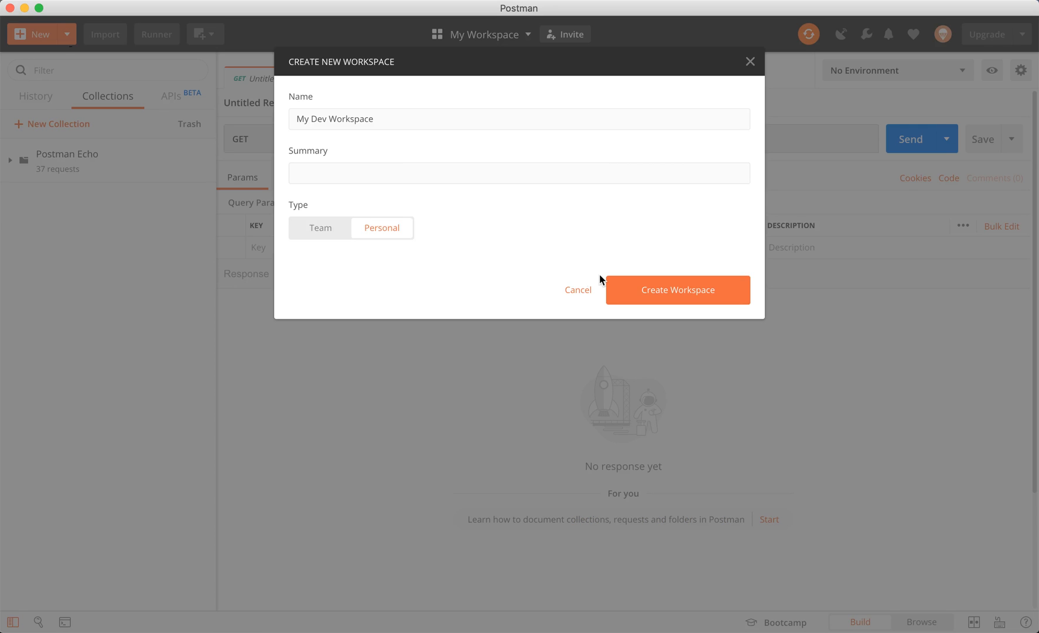
# Create My Dev Workspace and share the Postman Echo collection from My Workspace into it
pyautogui.click(677, 289)
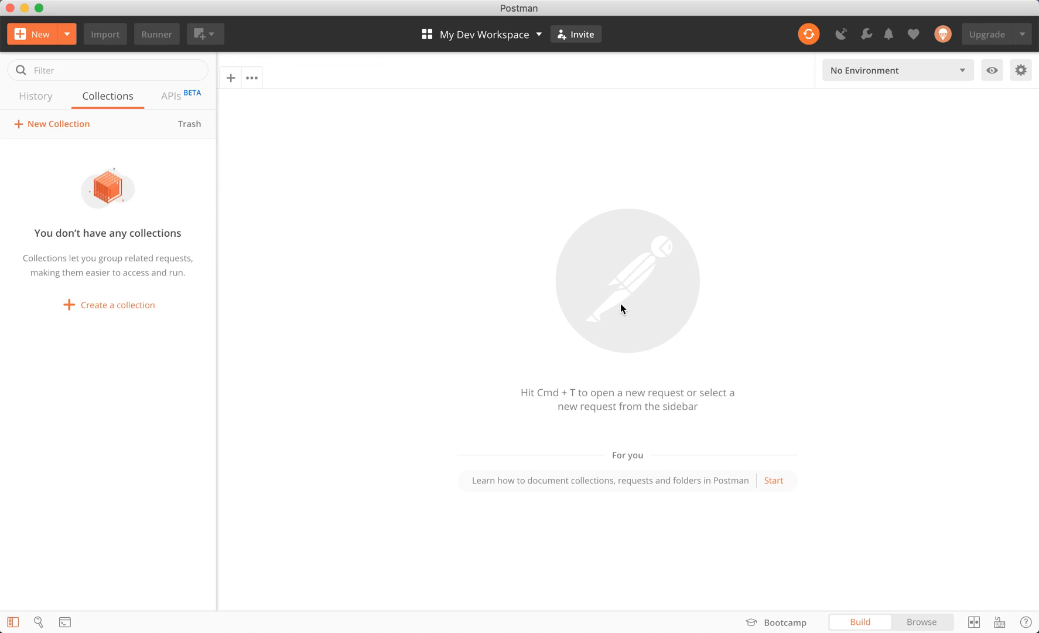
pyautogui.moveTo(184, 145)
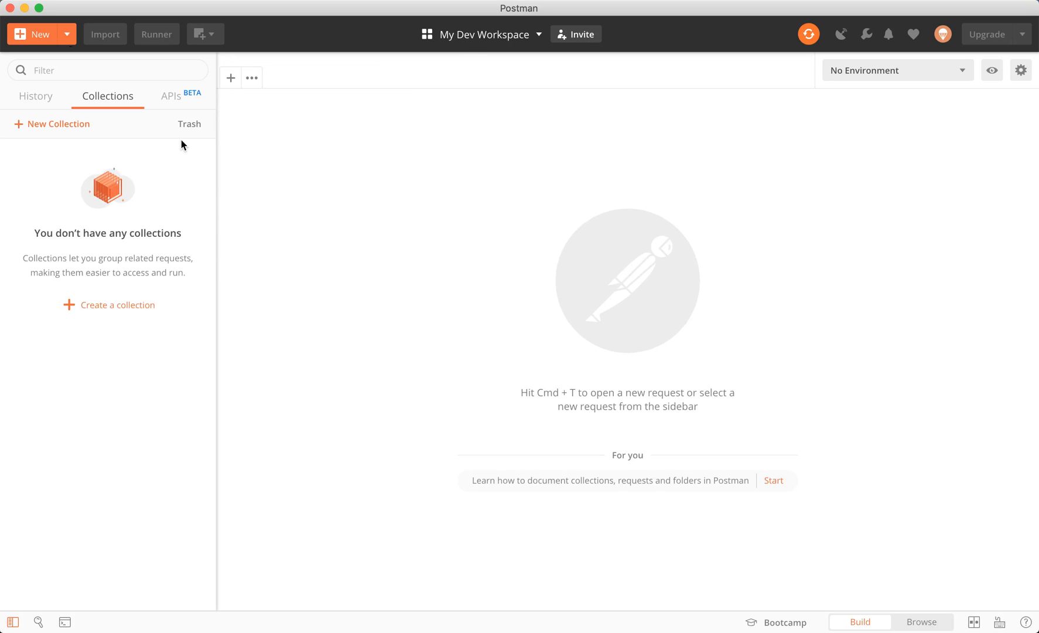
pyautogui.click(230, 77)
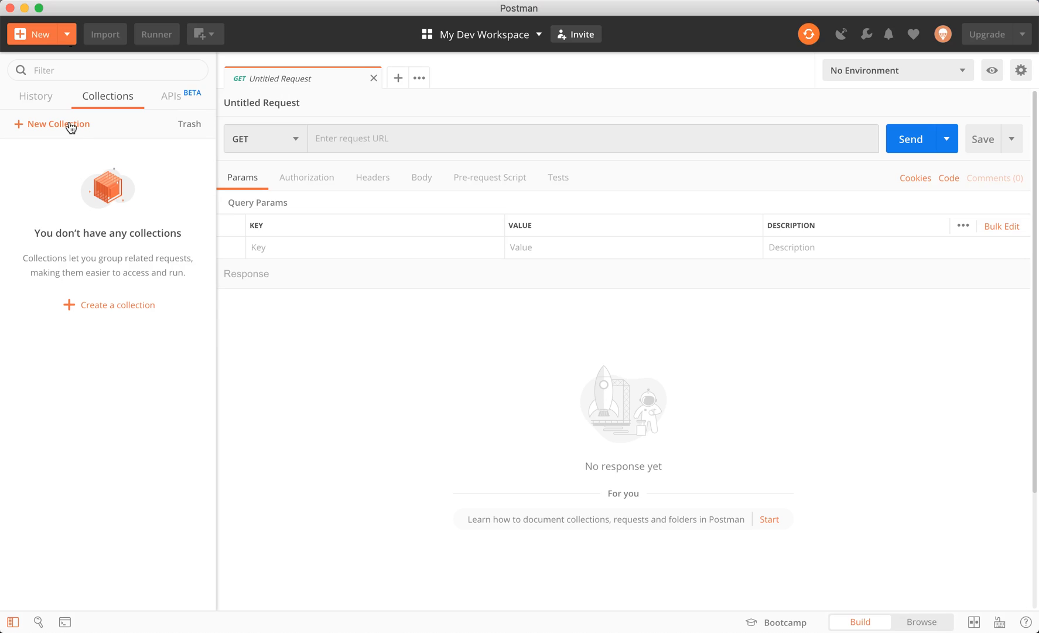
pyautogui.moveTo(435, 12)
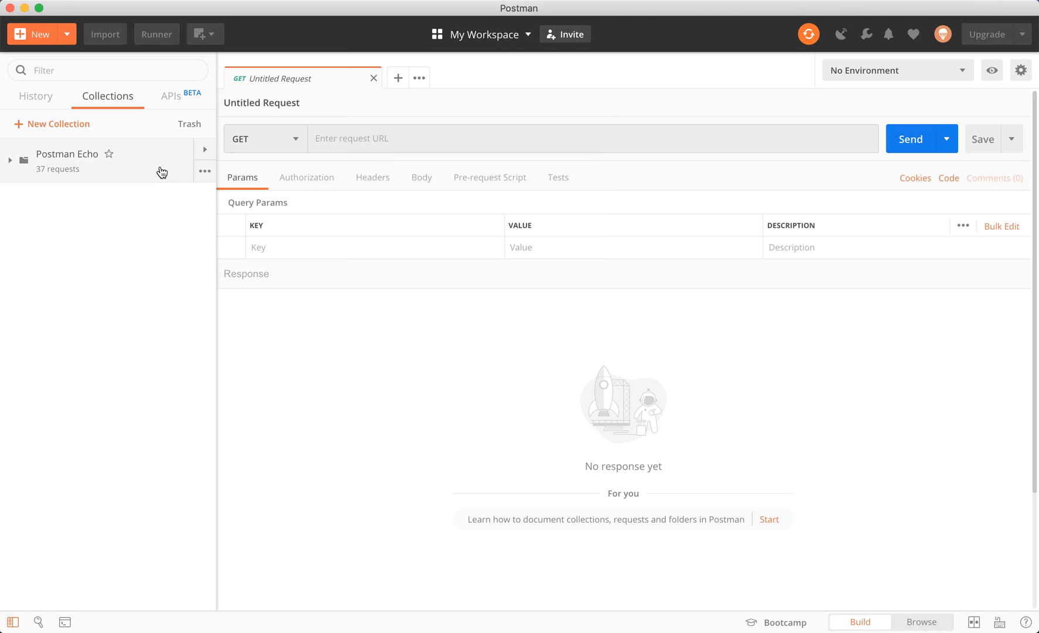
pyautogui.click(205, 171)
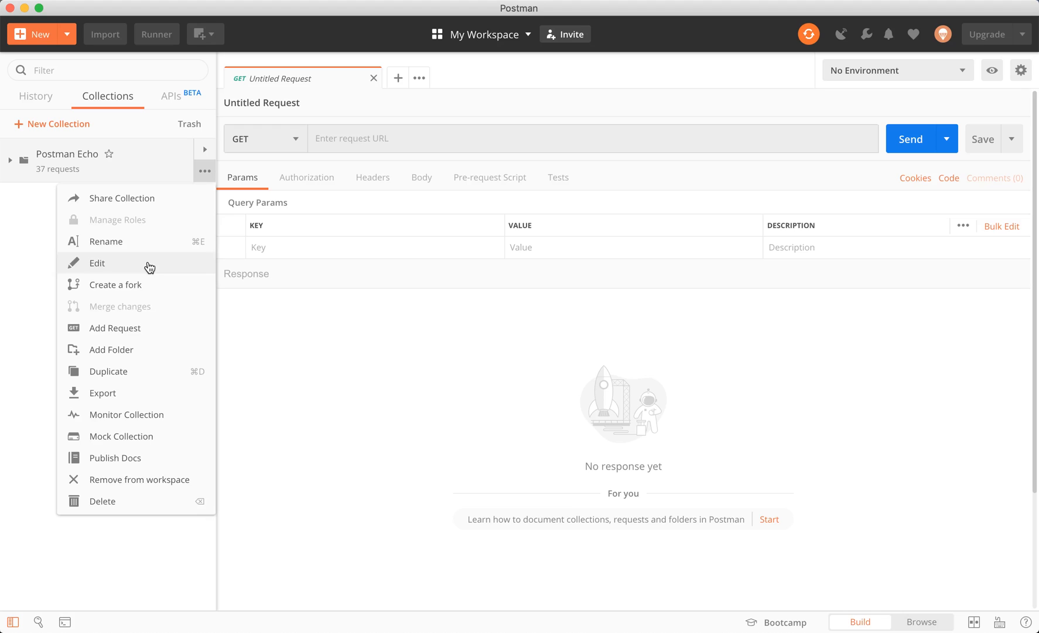
pyautogui.moveTo(117, 436)
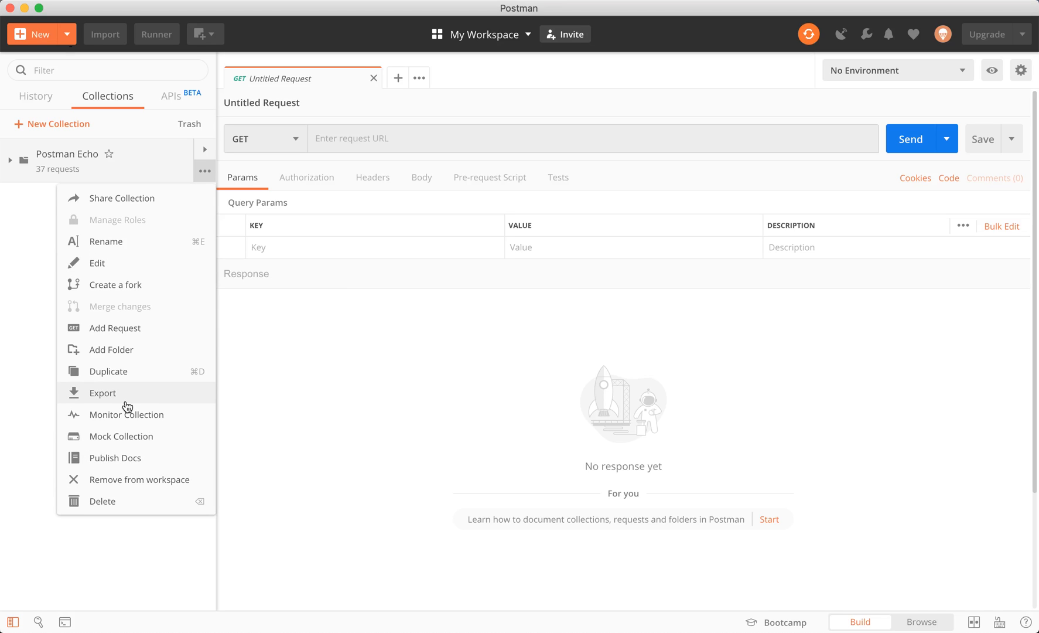
pyautogui.click(123, 198)
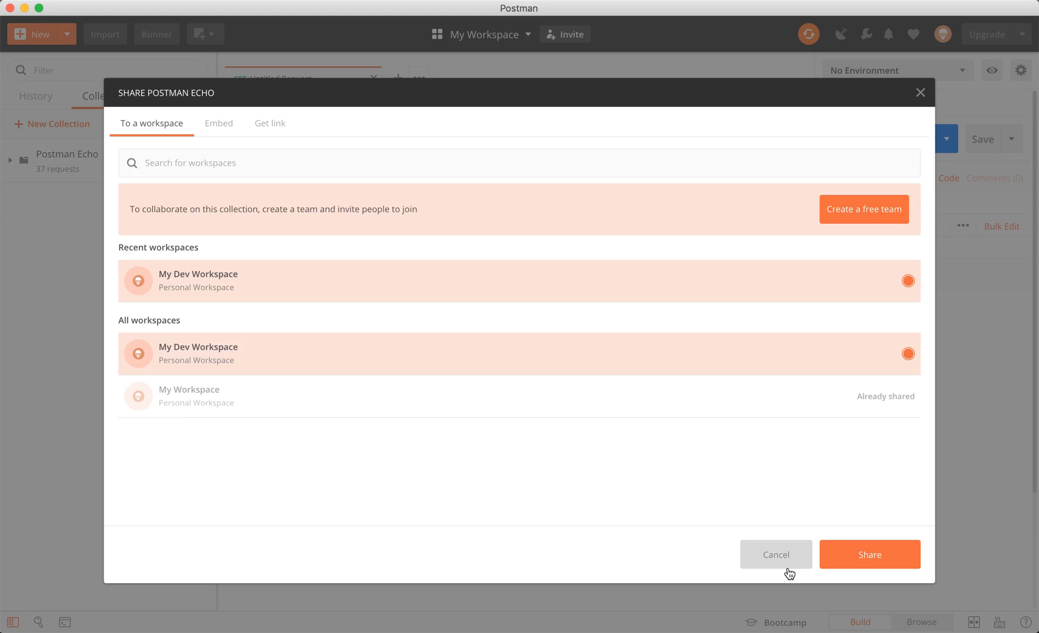
pyautogui.click(869, 554)
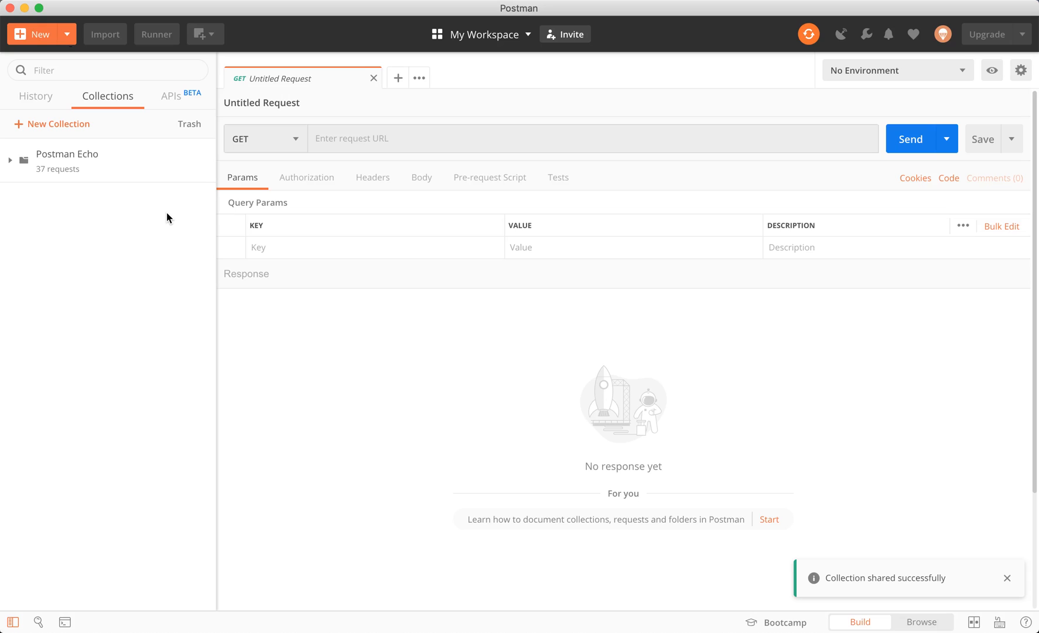
pyautogui.moveTo(466, 54)
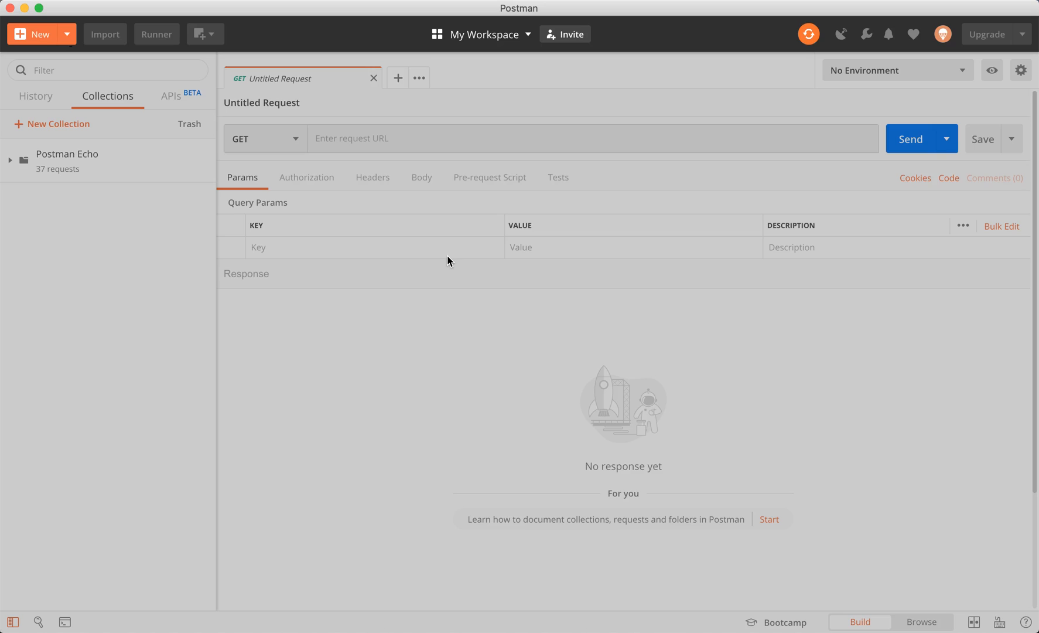
pyautogui.click(480, 34)
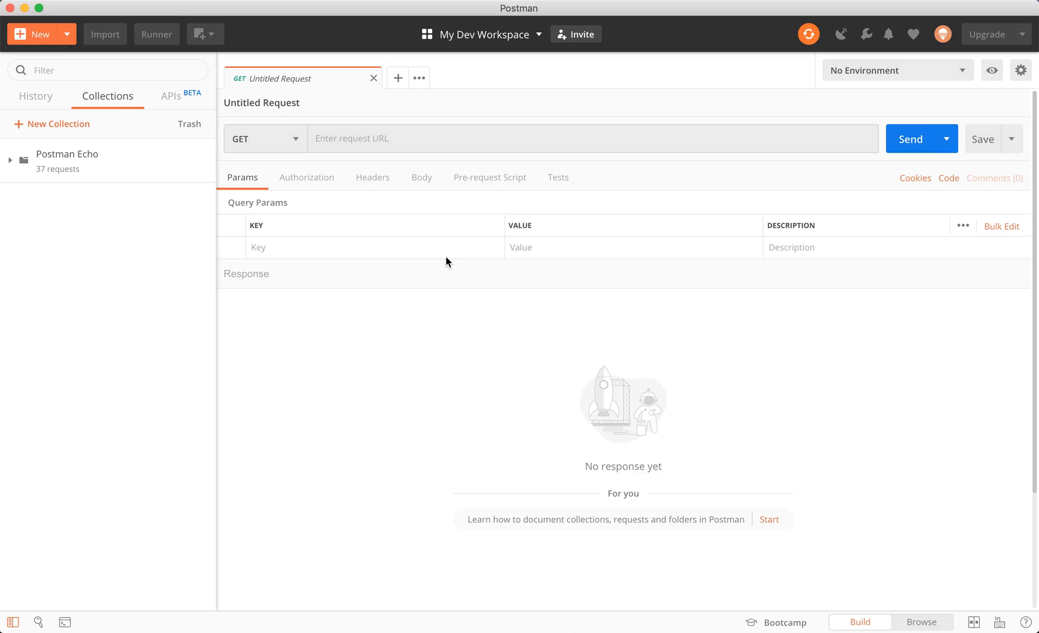
pyautogui.click(481, 34)
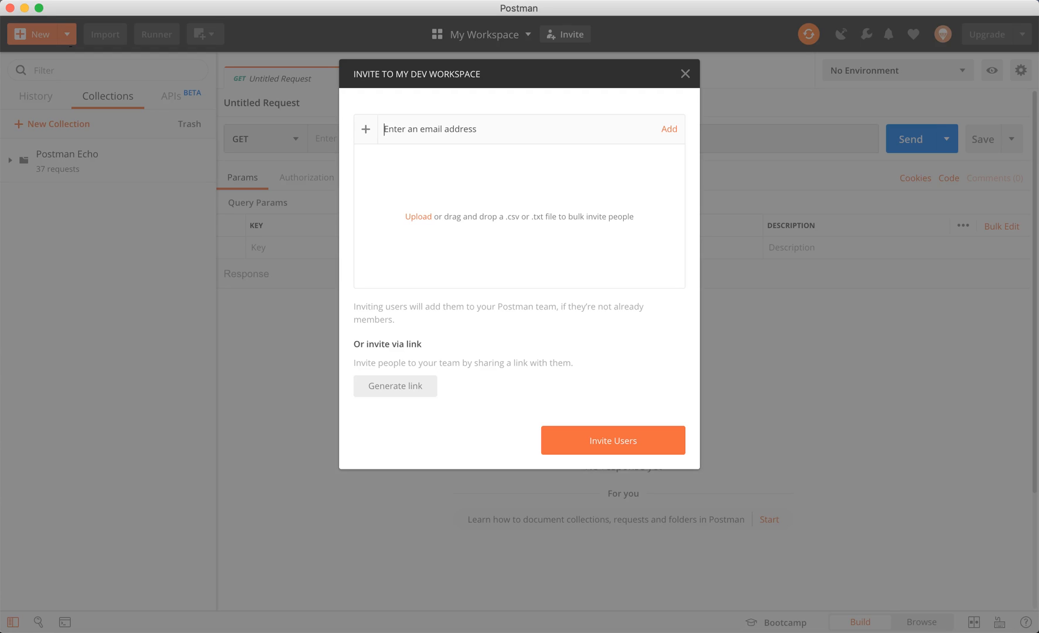
pyautogui.write('odanylewycz')
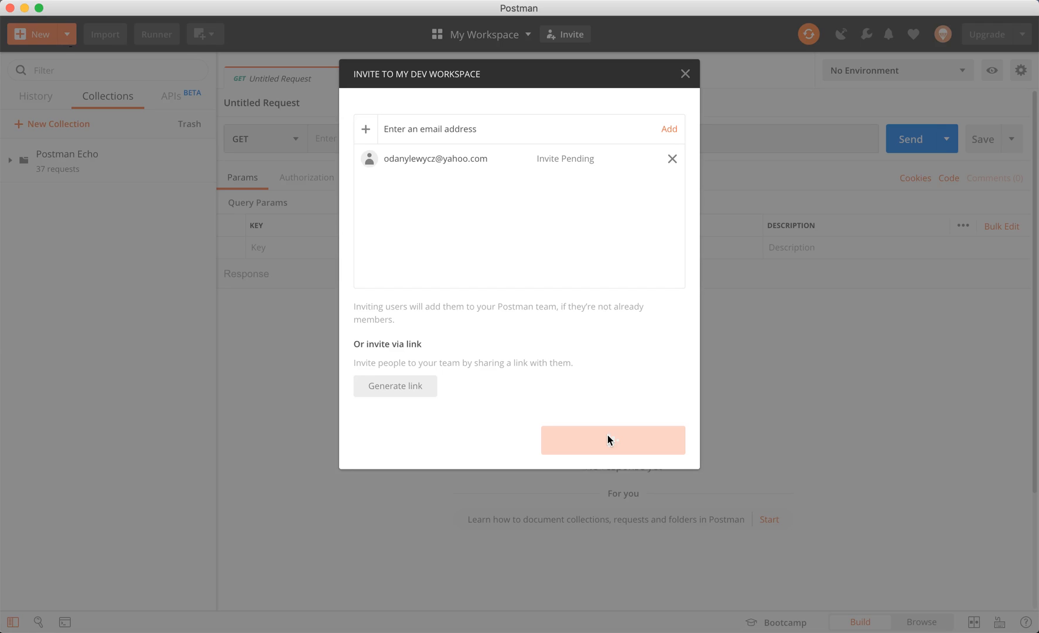
pyautogui.click(612, 440)
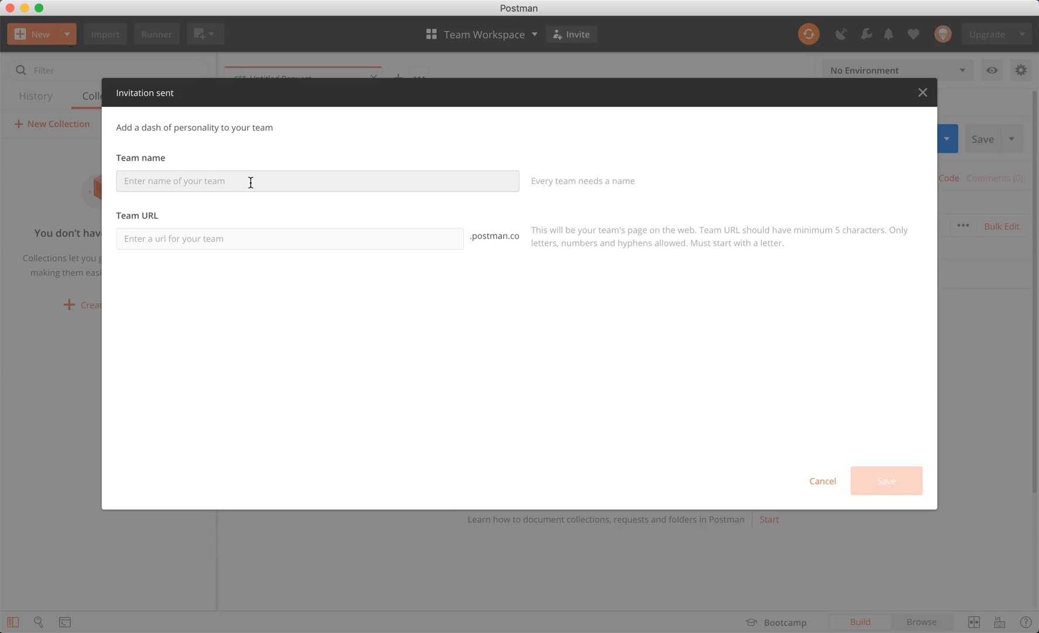
# Name the team 'odevodyssey' with matching URL and save it, yielding a Team Workspace
pyautogui.click(316, 181)
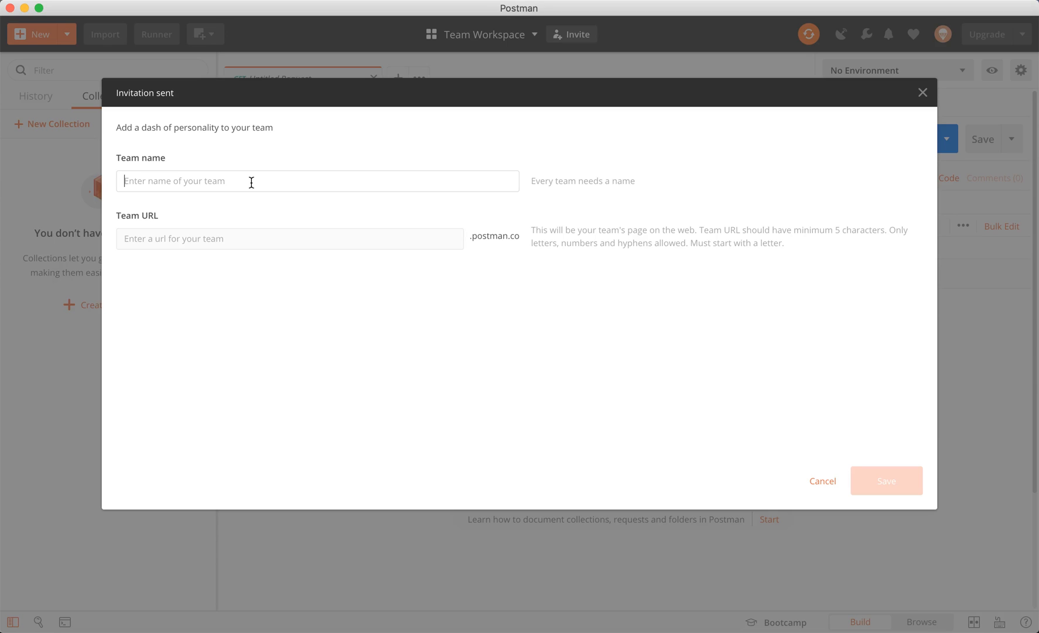
pyautogui.write('odevodyssey')
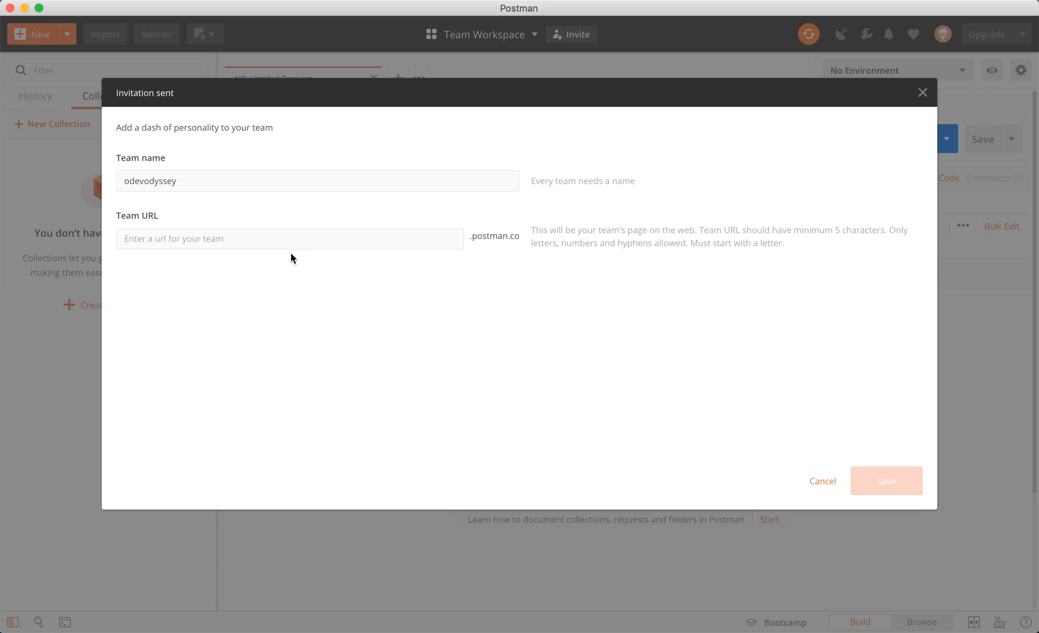
pyautogui.write('odevodyssey')
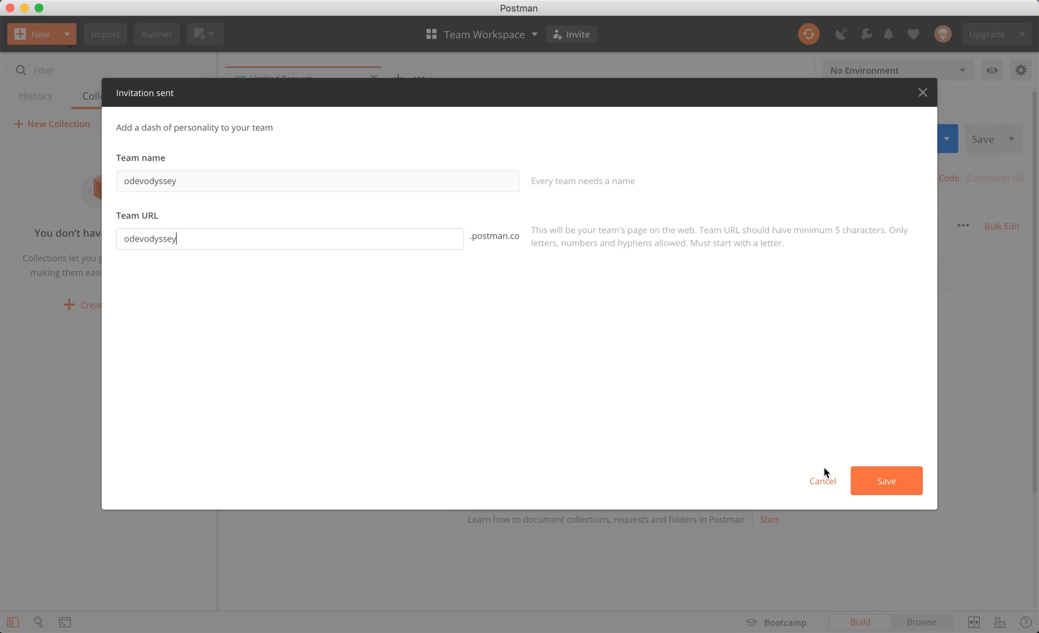
pyautogui.click(886, 481)
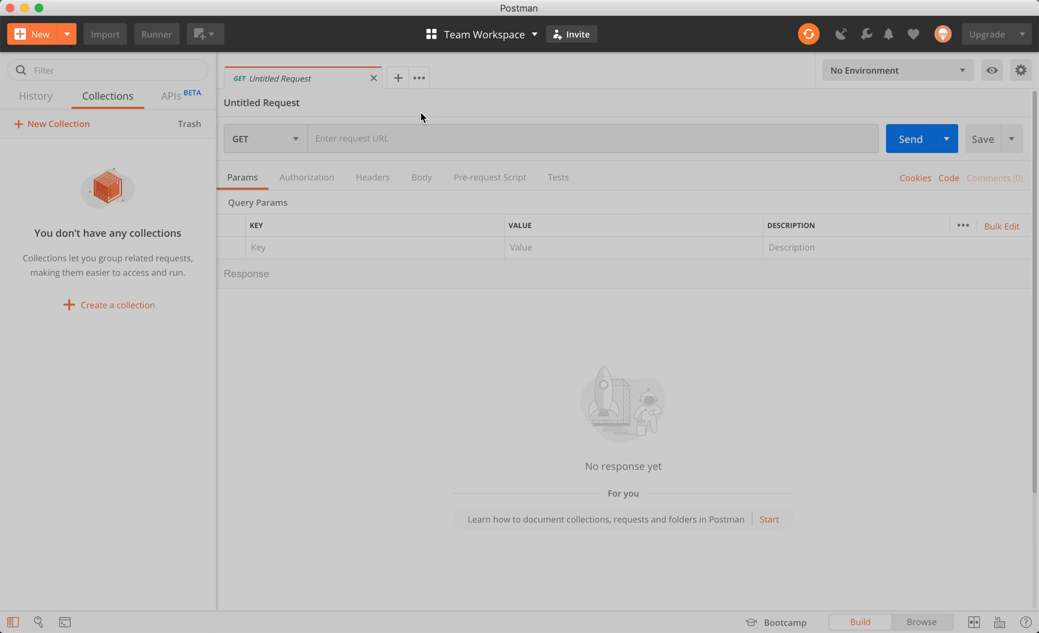
# From the Team tab of the switcher, bring up Edit Workspace for My Dev Workspace
pyautogui.click(481, 34)
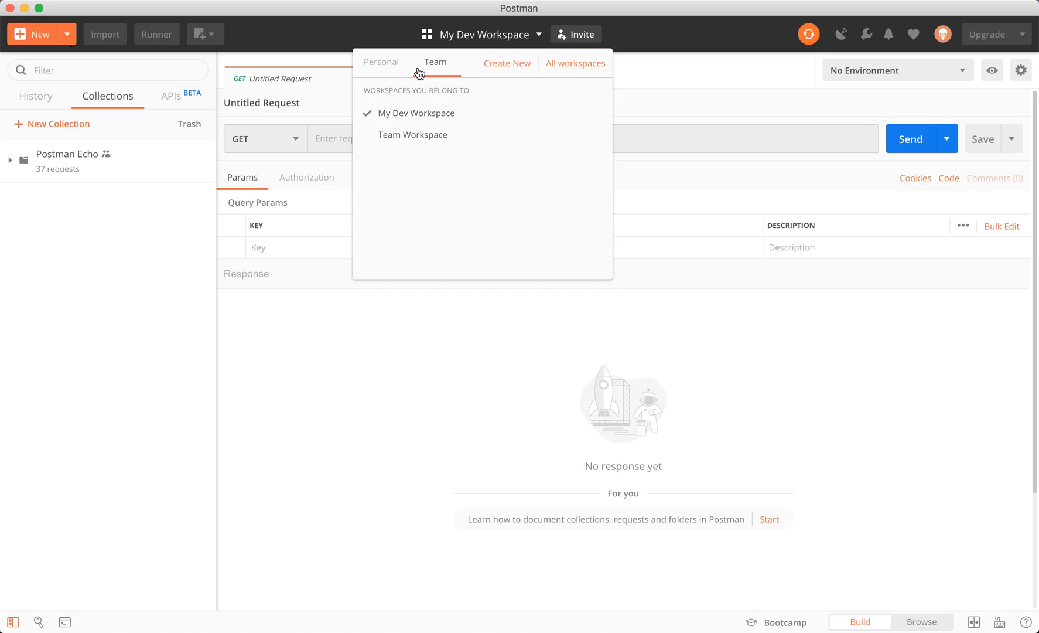
pyautogui.moveTo(449, 129)
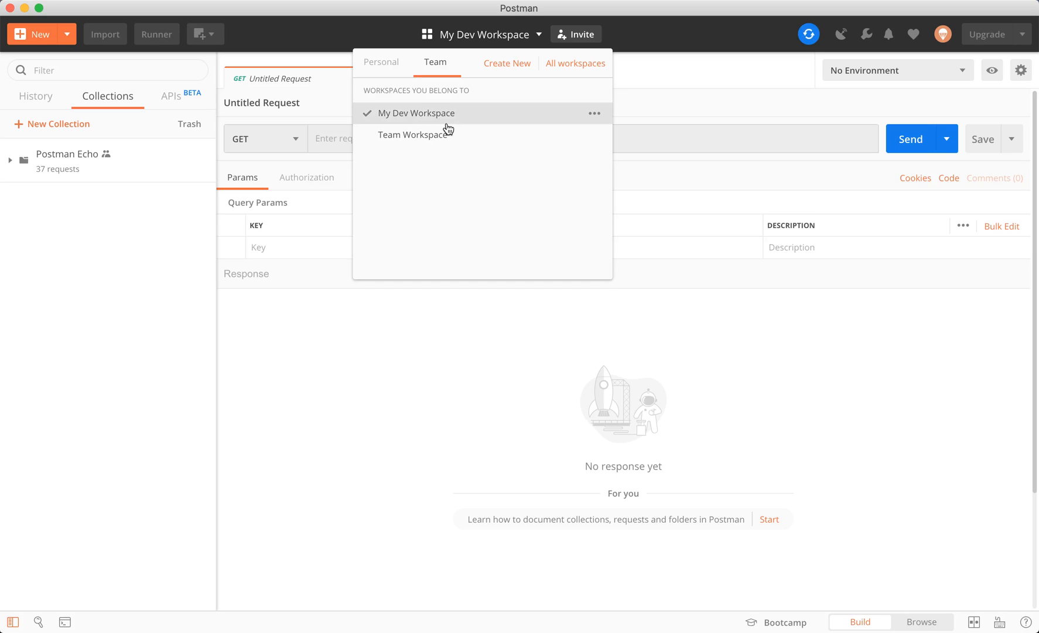
pyautogui.click(593, 113)
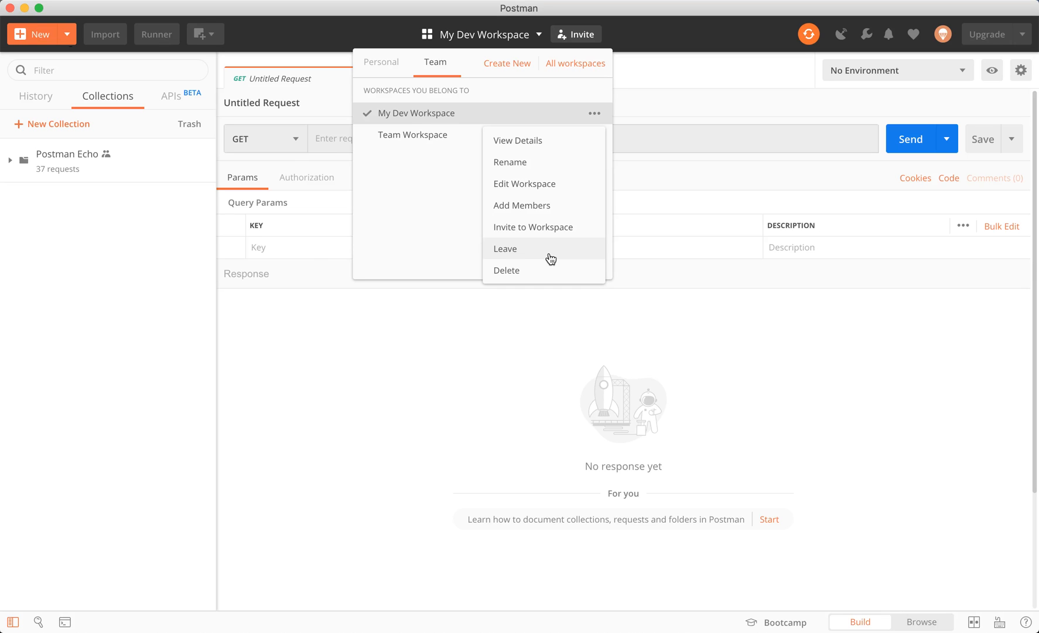
pyautogui.click(523, 184)
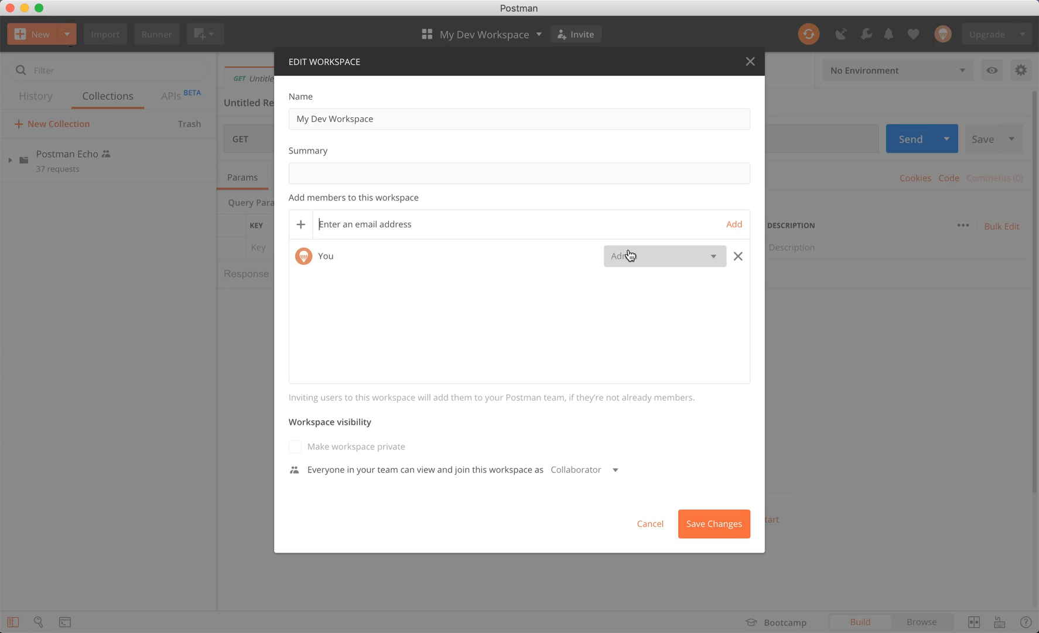
# Review the member role and close My Dev Workspace's Edit Workspace form
pyautogui.click(664, 256)
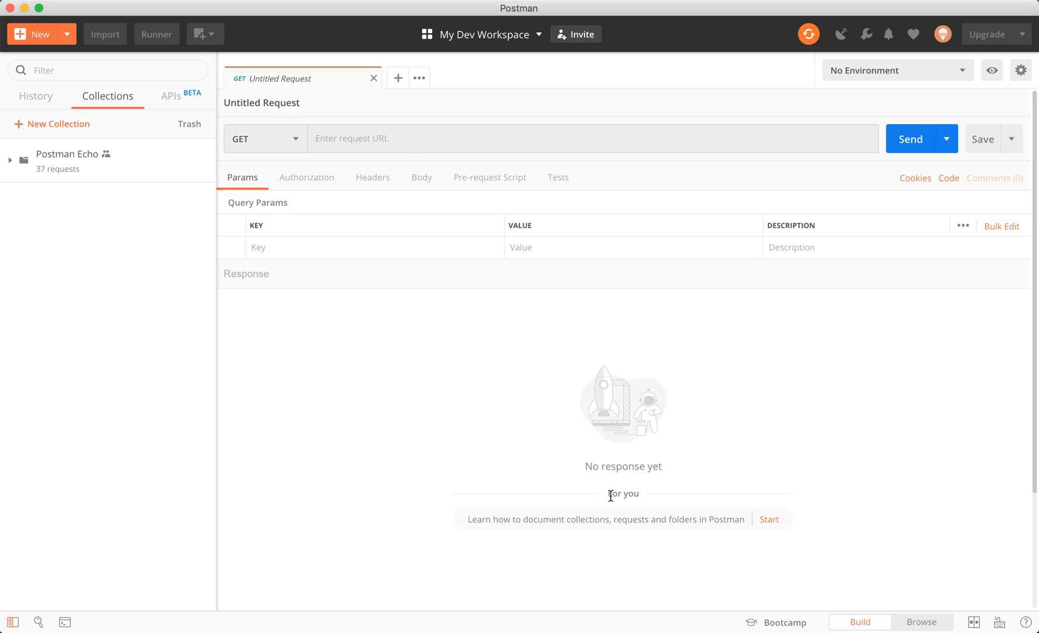
# Delete the Postman Dev Odyssey environment from Manage Environments, leaving no environment active
pyautogui.click(480, 34)
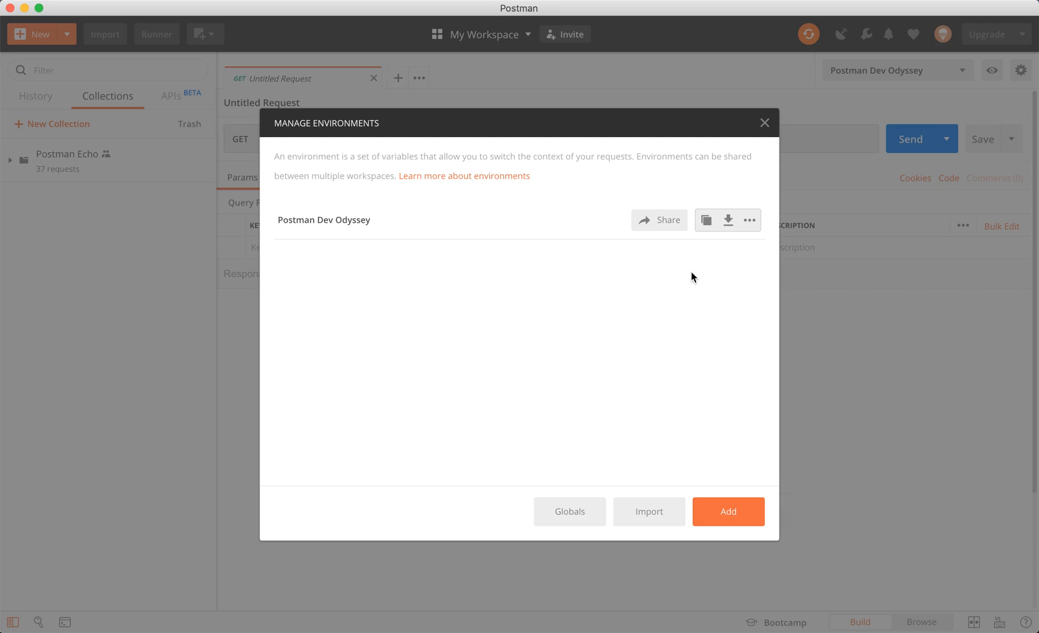
pyautogui.click(750, 219)
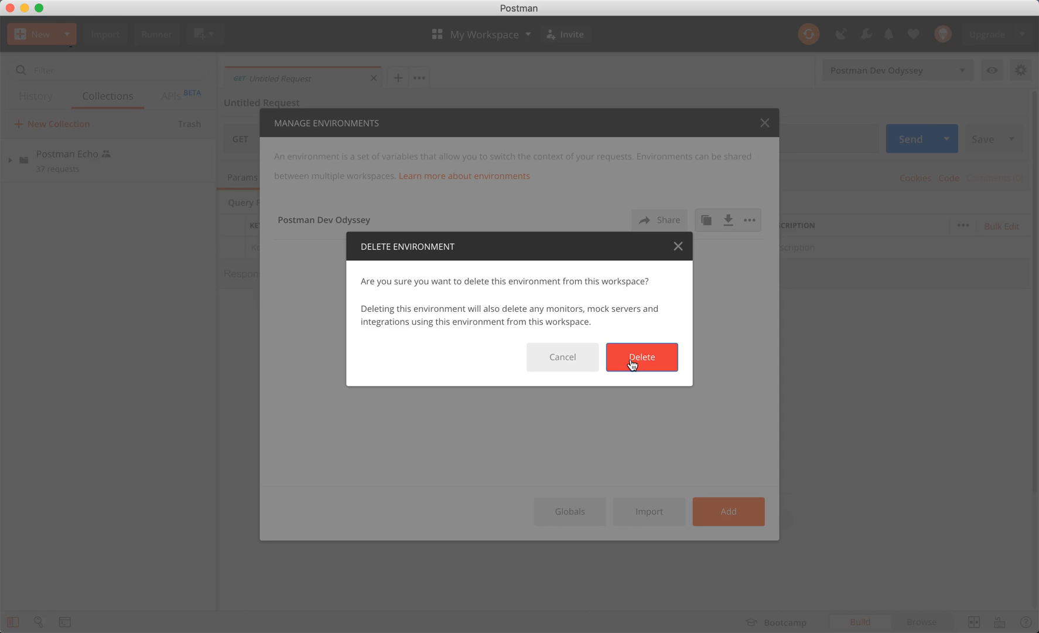
pyautogui.click(641, 356)
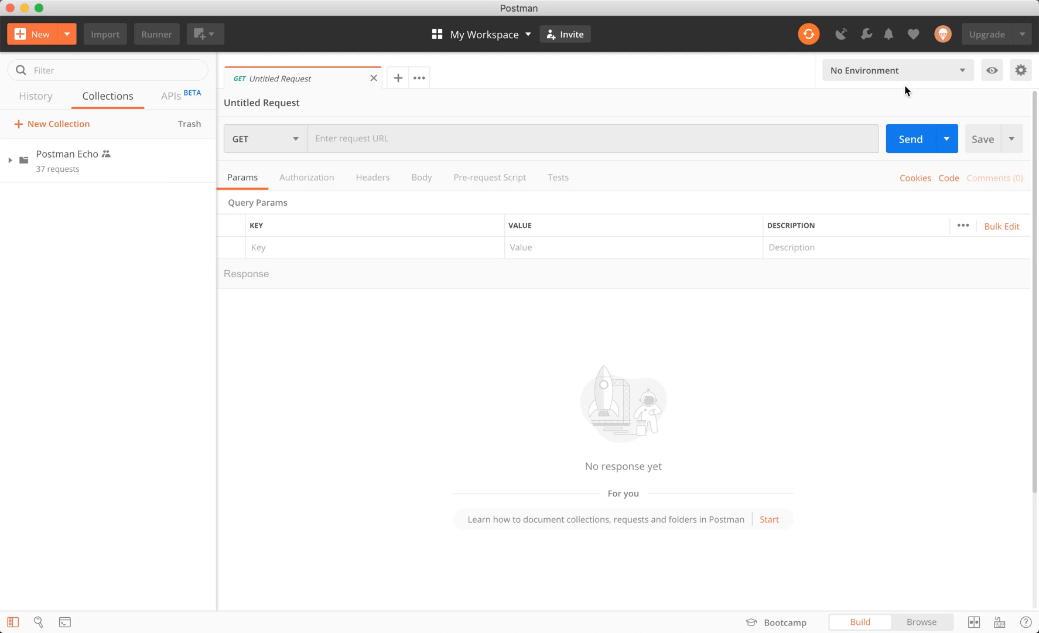
pyautogui.click(65, 153)
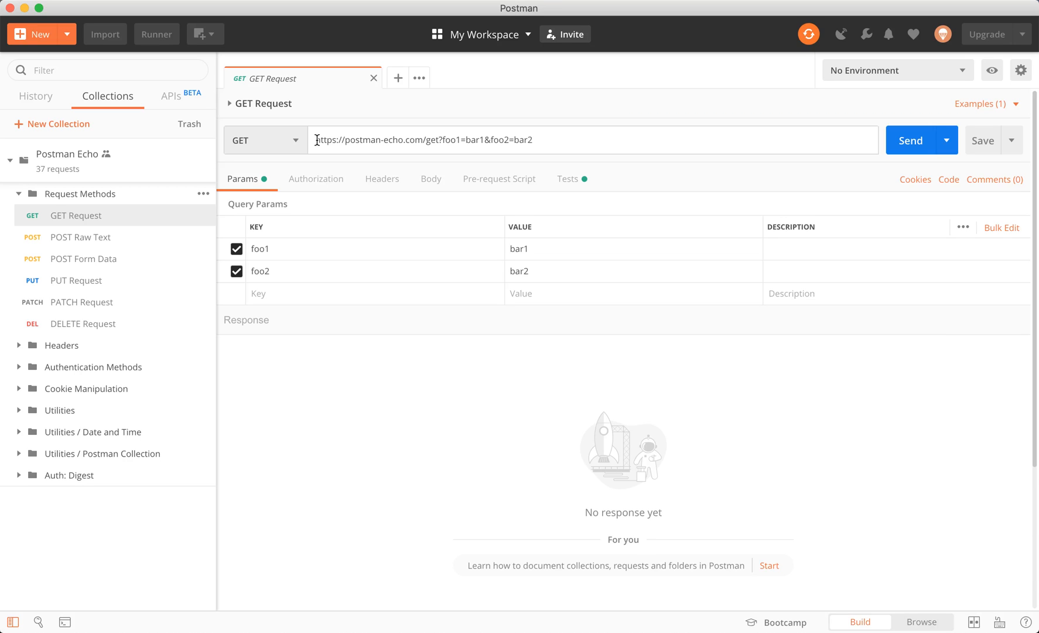
pyautogui.click(1021, 70)
pyautogui.write('url')
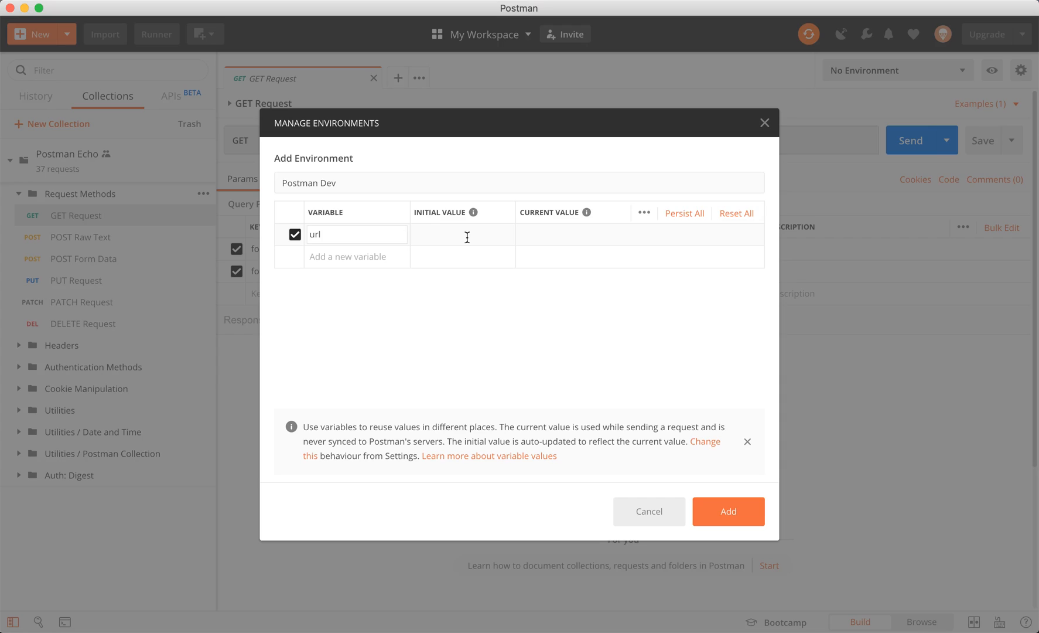
pyautogui.write('https://postman-echo.com')
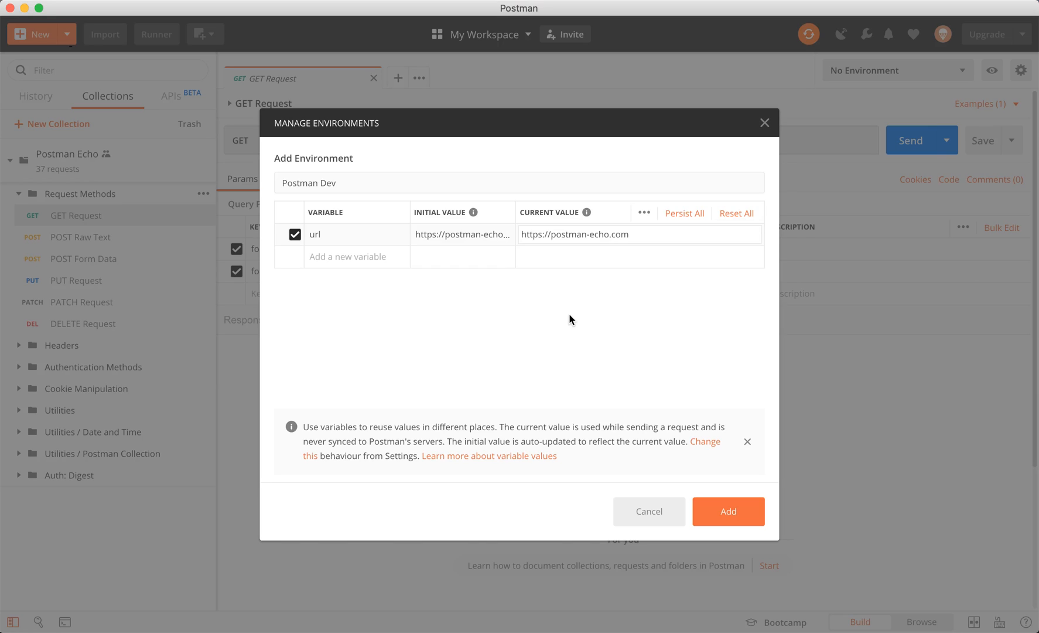
pyautogui.moveTo(473, 213)
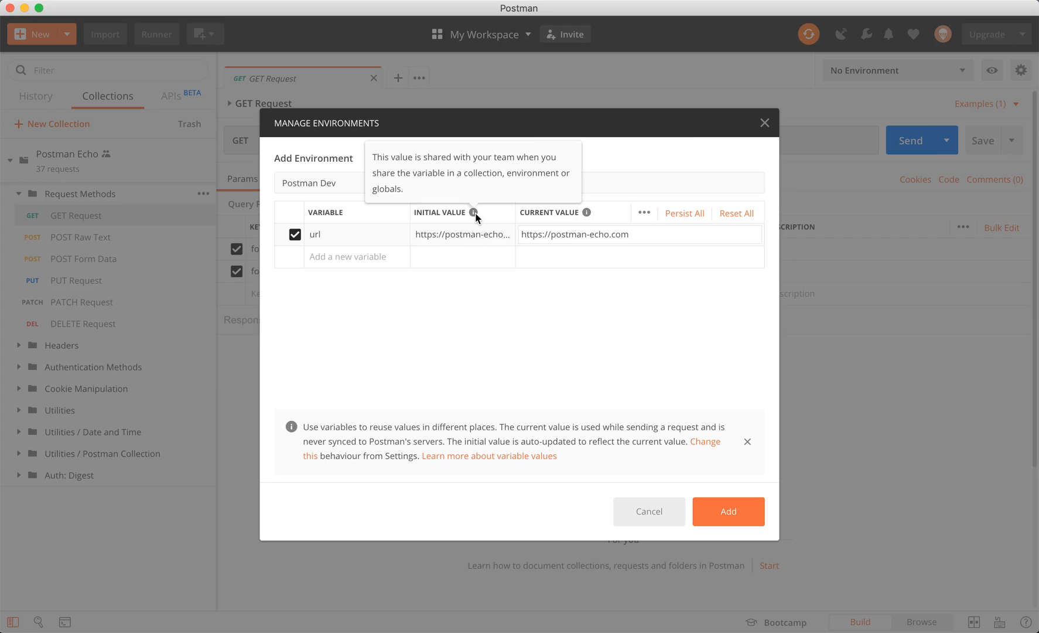
pyautogui.moveTo(586, 213)
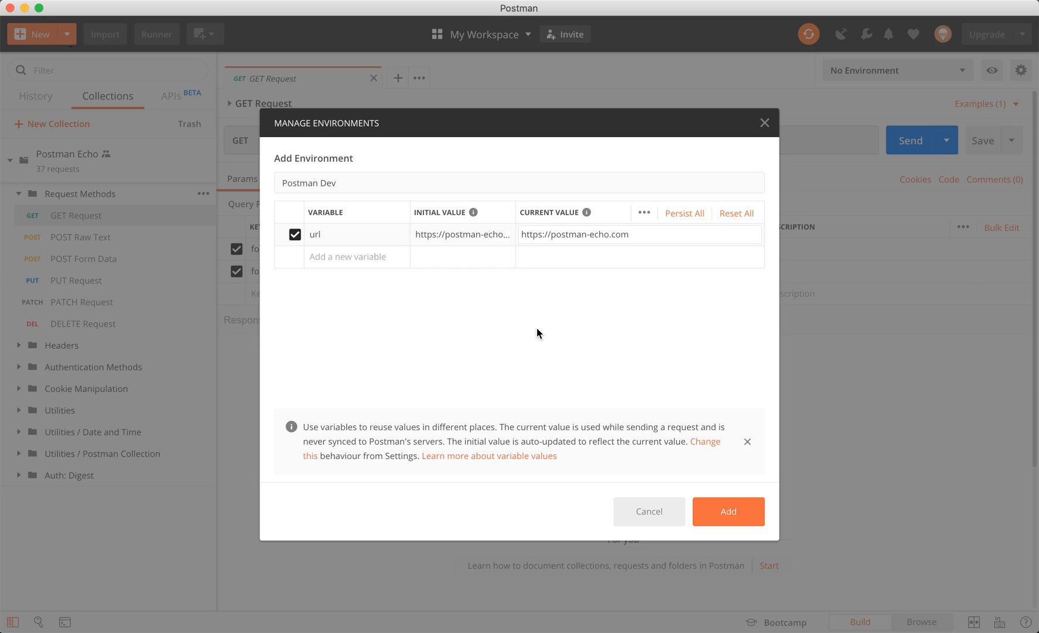
pyautogui.click(557, 234)
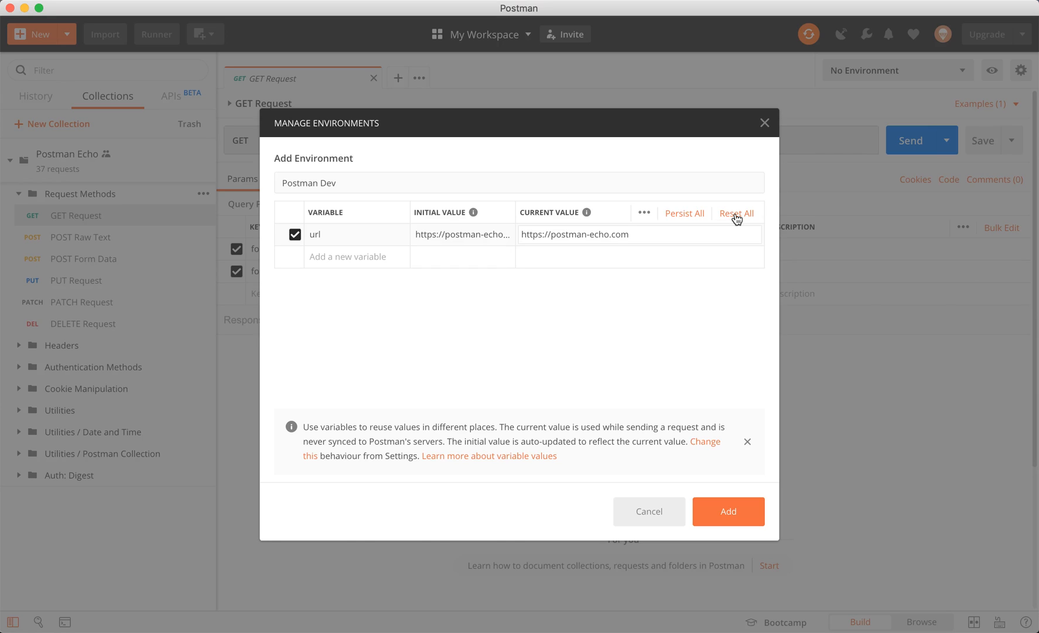
pyautogui.click(752, 234)
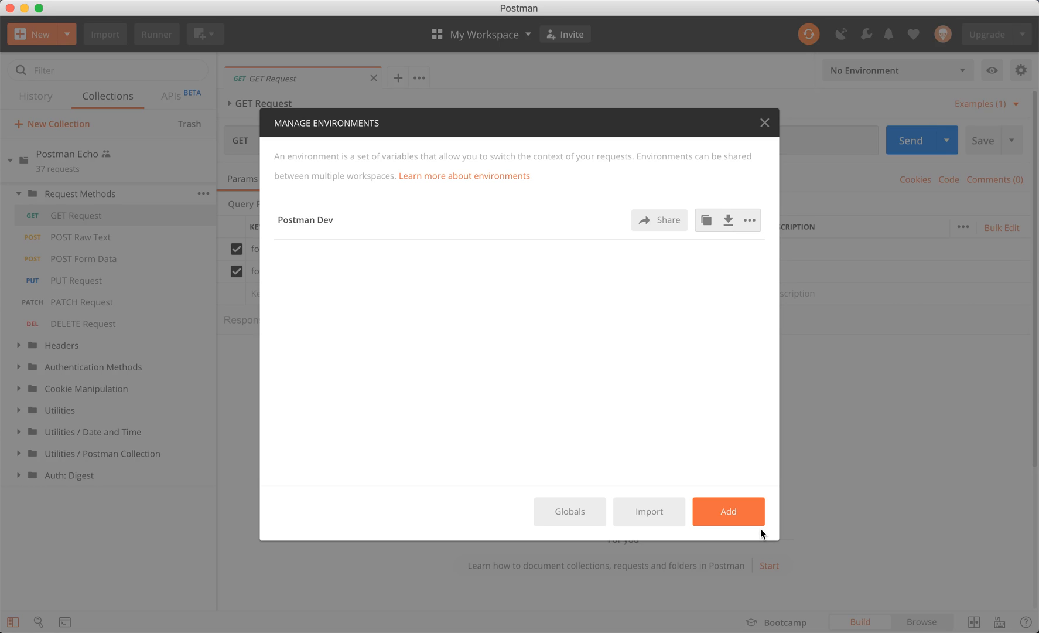
# Replace the postman-echo host in the GET URL with the {{url}} variable, still unresolved
pyautogui.click(764, 123)
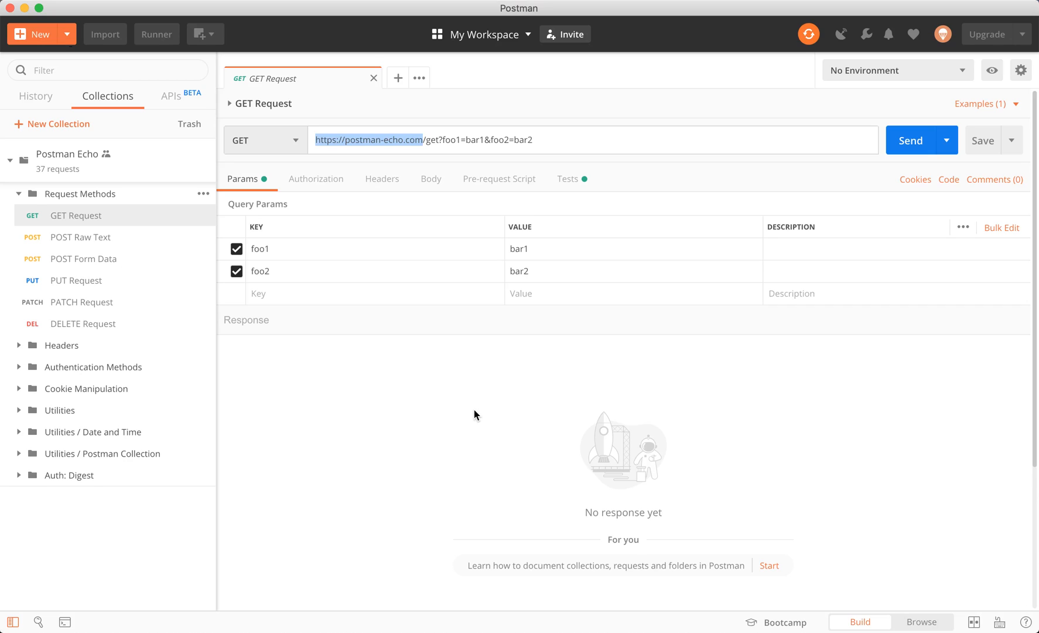
pyautogui.write('{{url')
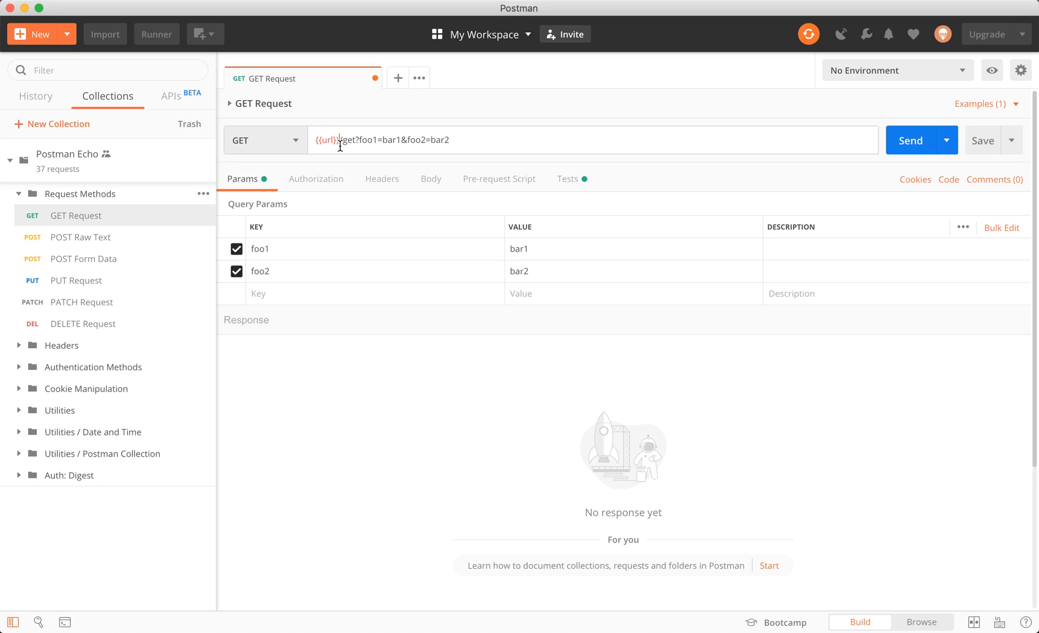
pyautogui.moveTo(328, 140)
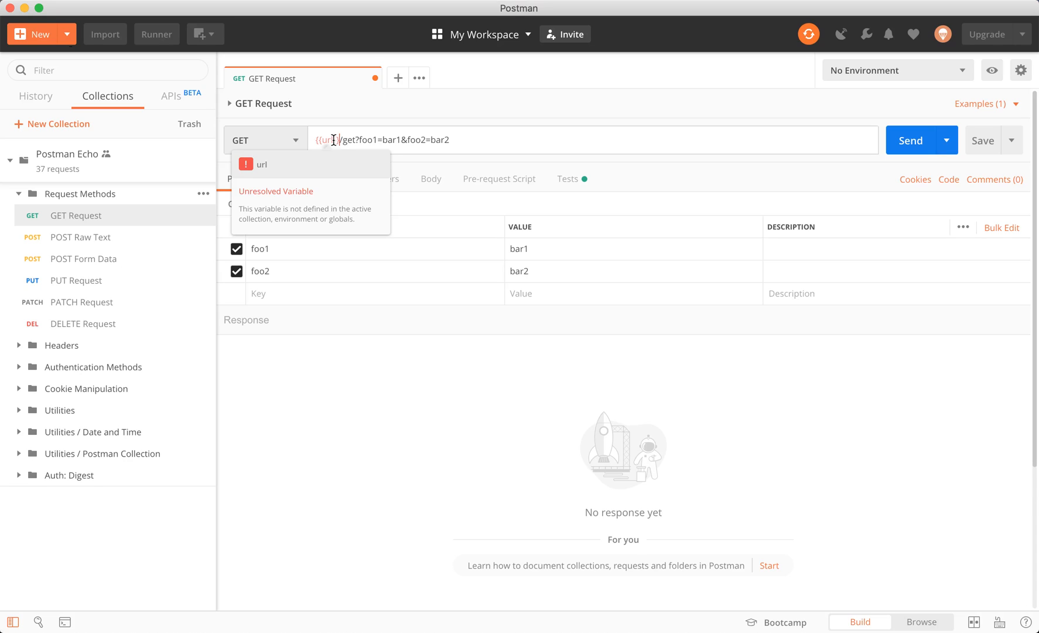
pyautogui.click(896, 69)
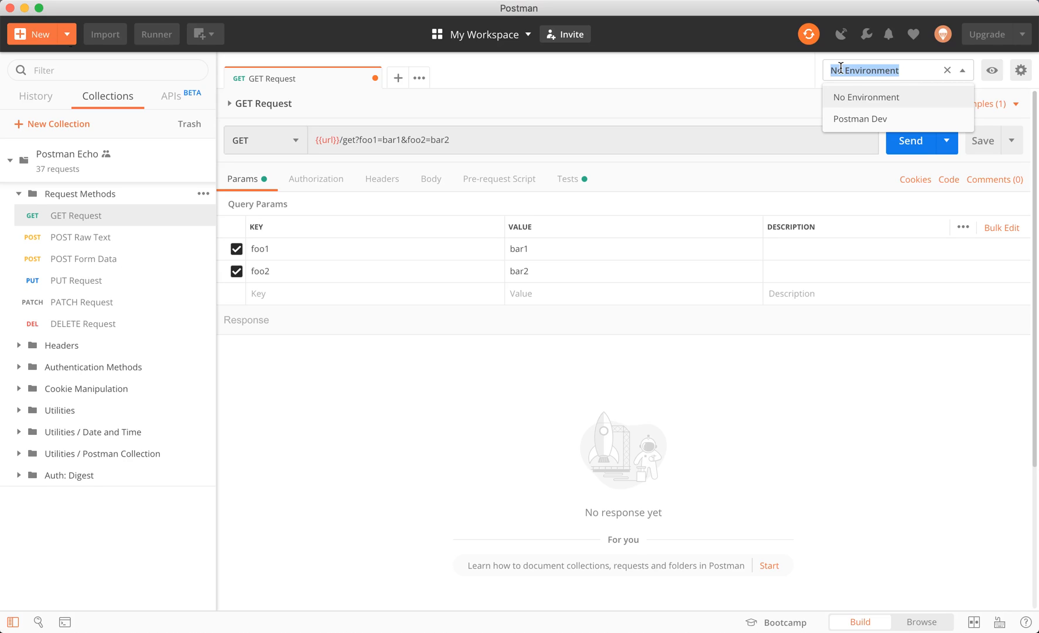
# Activate the Postman Dev environment so {{url}} resolves and the request returns 200 OK
pyautogui.click(860, 118)
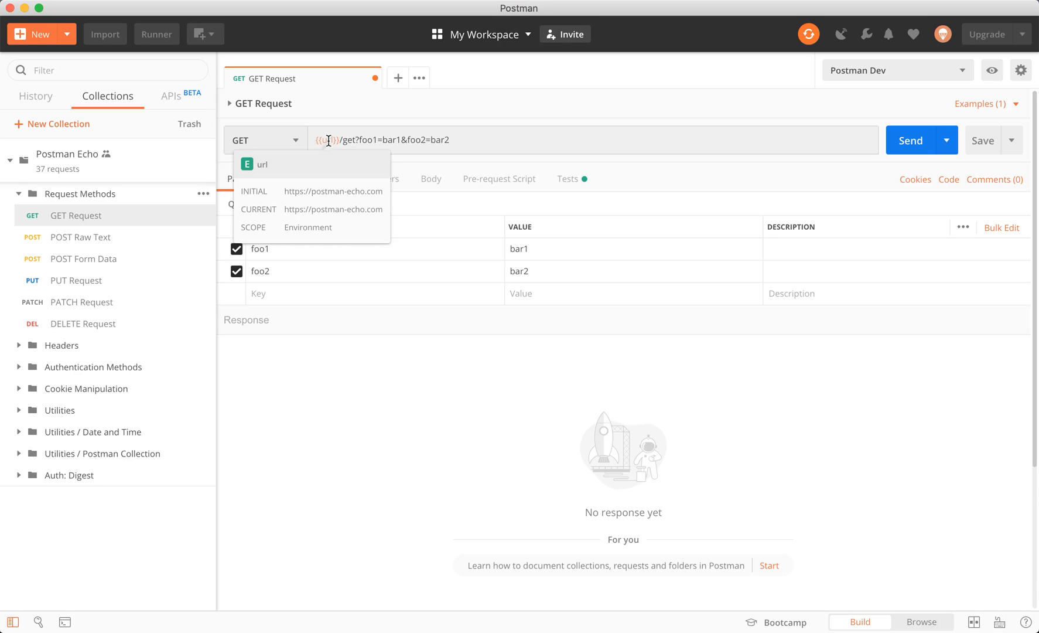
pyautogui.click(910, 139)
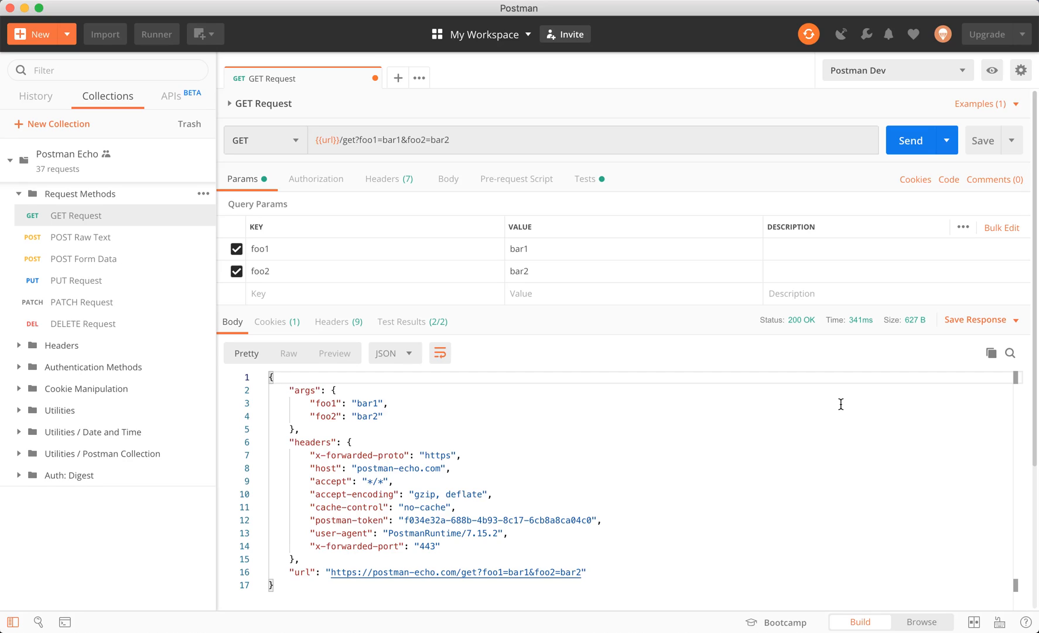
pyautogui.moveTo(438, 156)
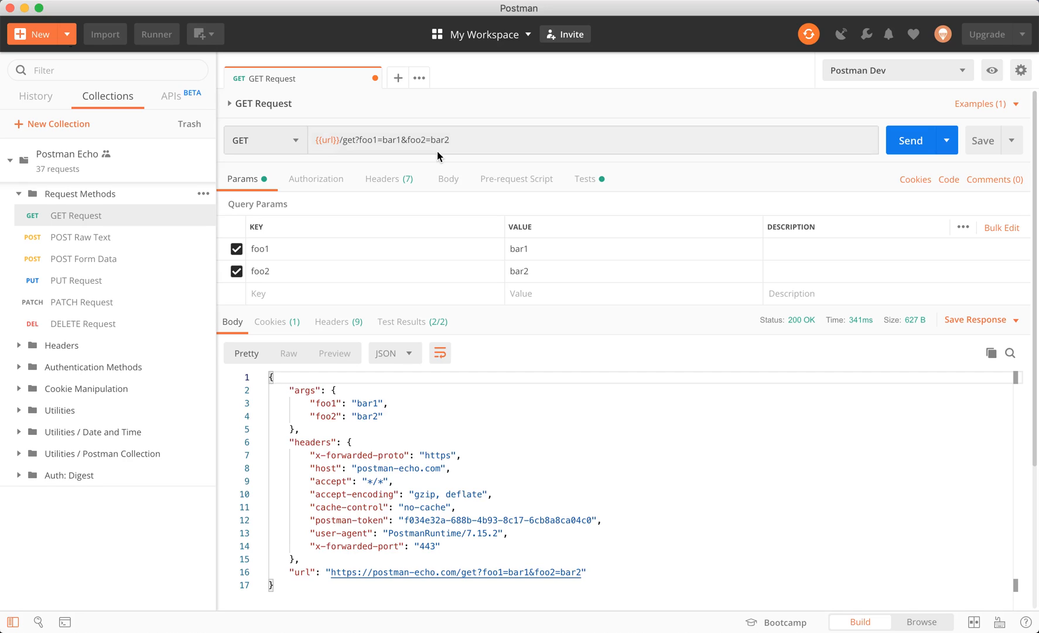
pyautogui.moveTo(883, 74)
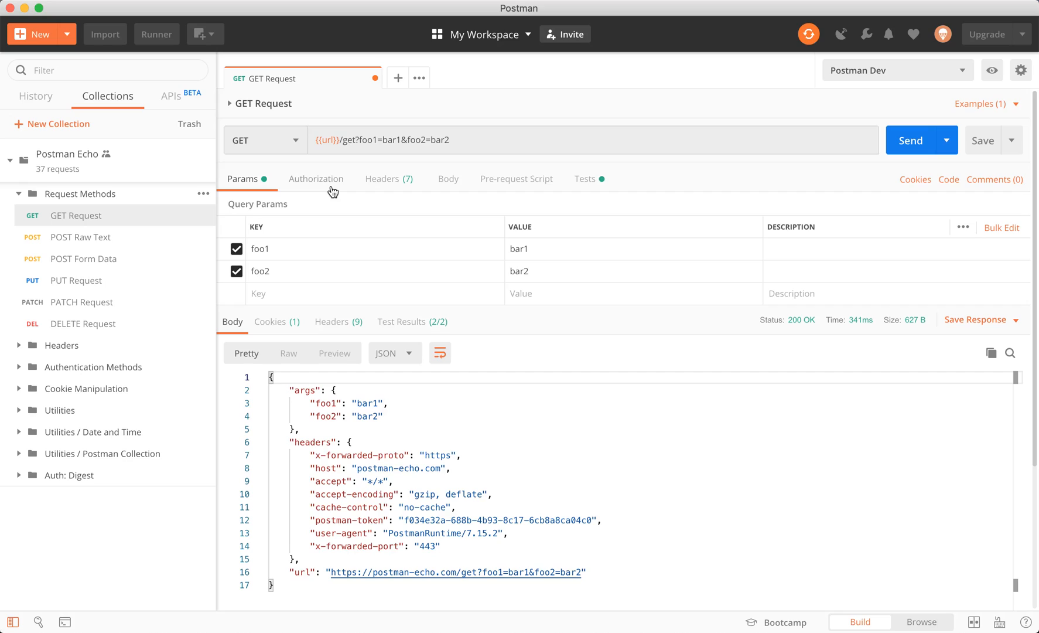
pyautogui.moveTo(445, 184)
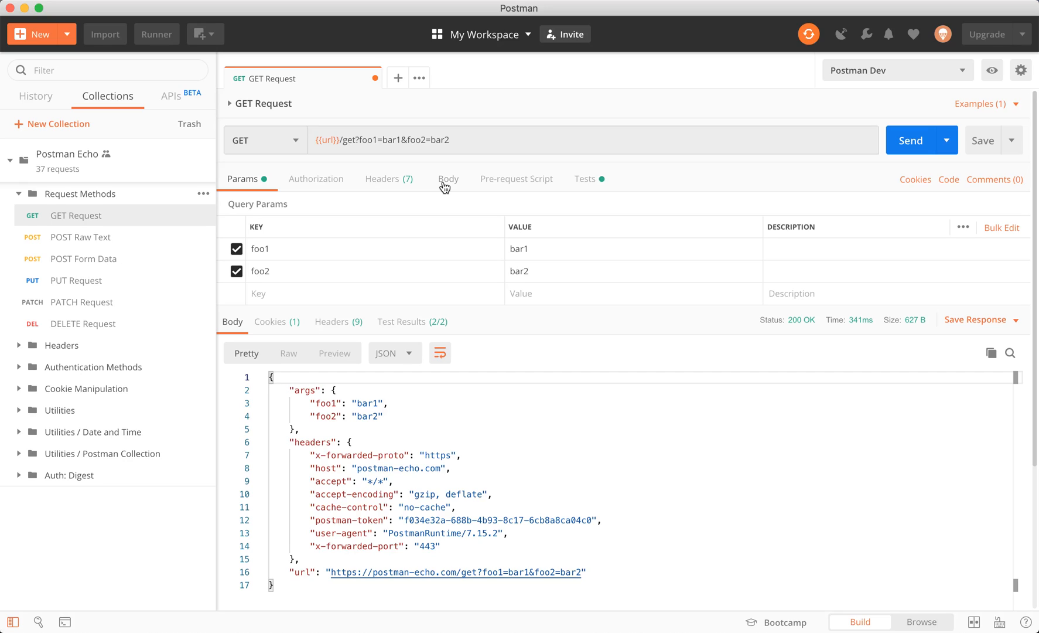
pyautogui.moveTo(539, 184)
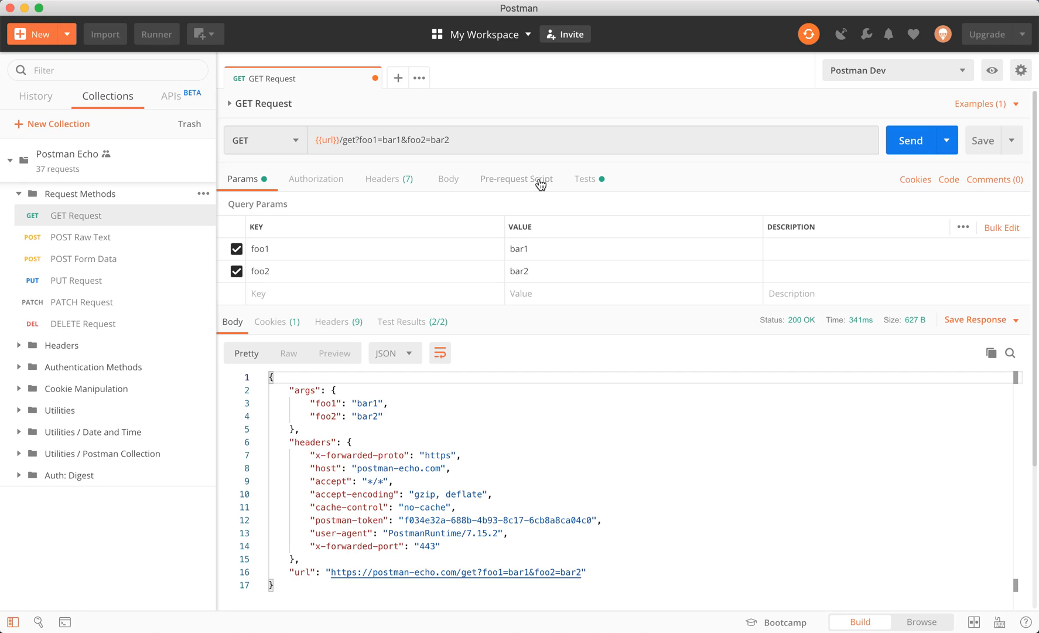
# Add pm.environment.get("url") to the test script via the 'Get an environment variable' snippet
pyautogui.click(584, 178)
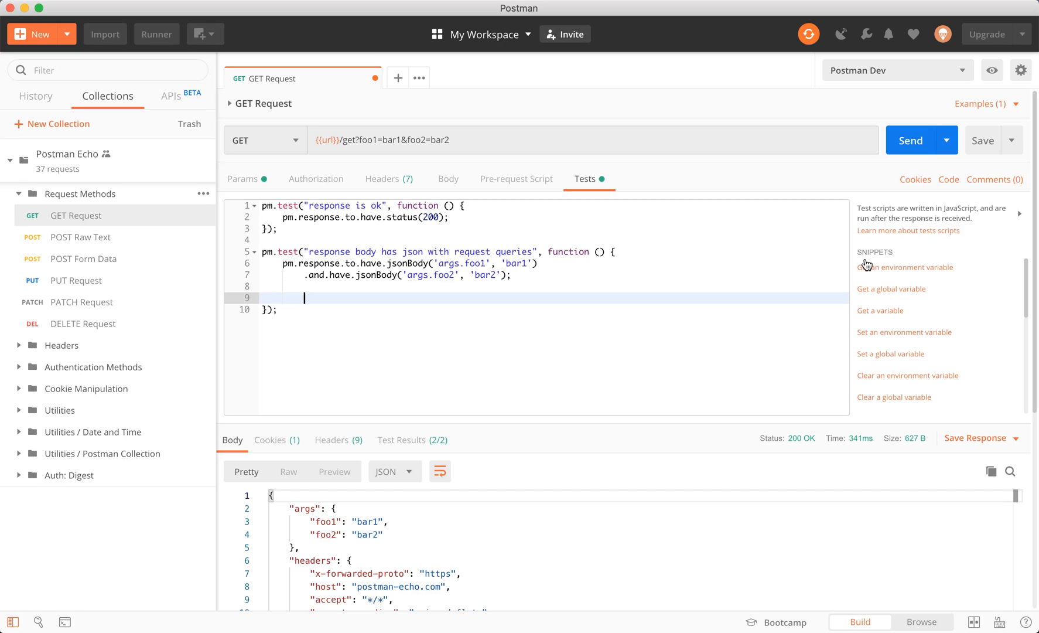
pyautogui.click(905, 268)
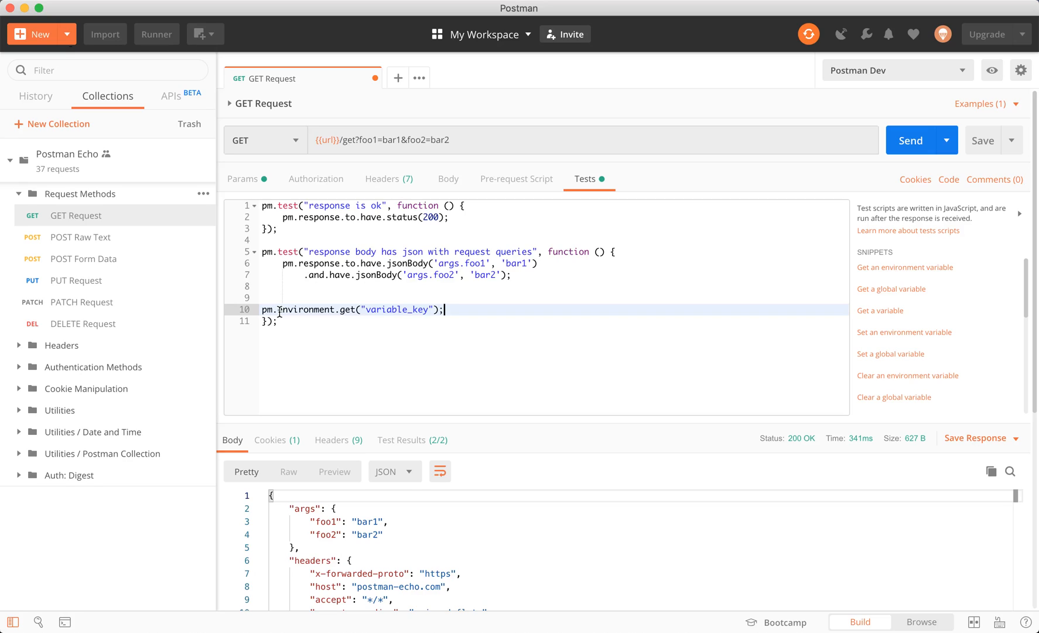
pyautogui.doubleClick(398, 310)
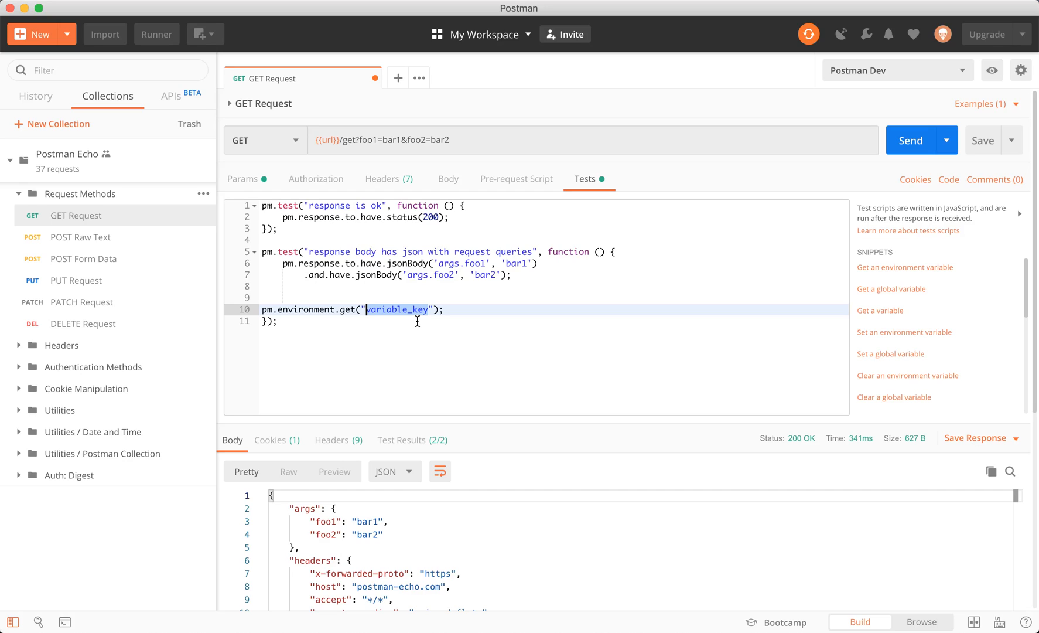
pyautogui.write('url')
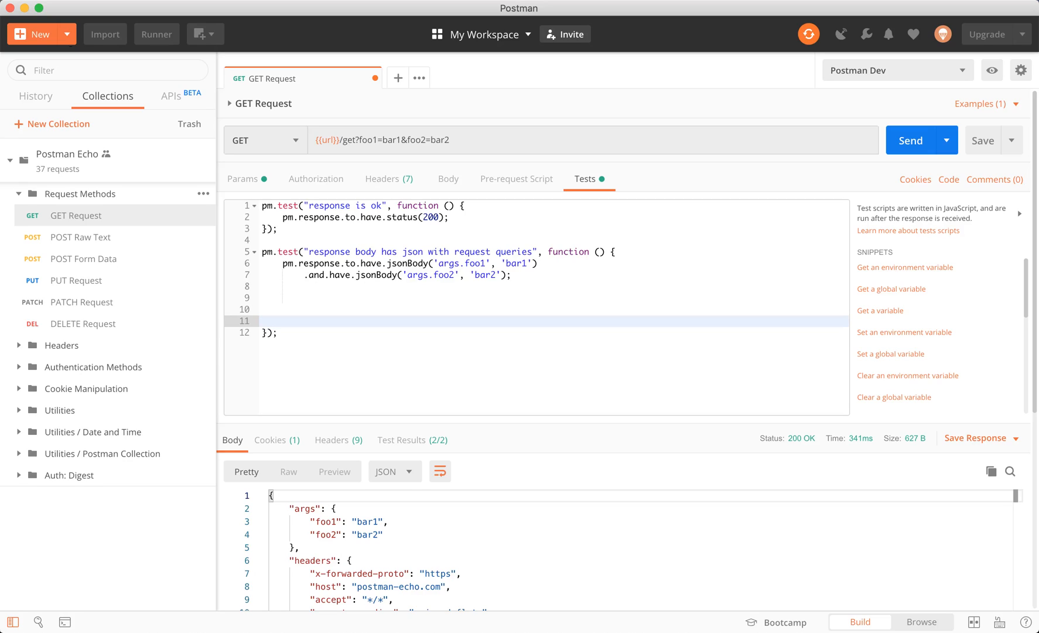
pyautogui.click(263, 321)
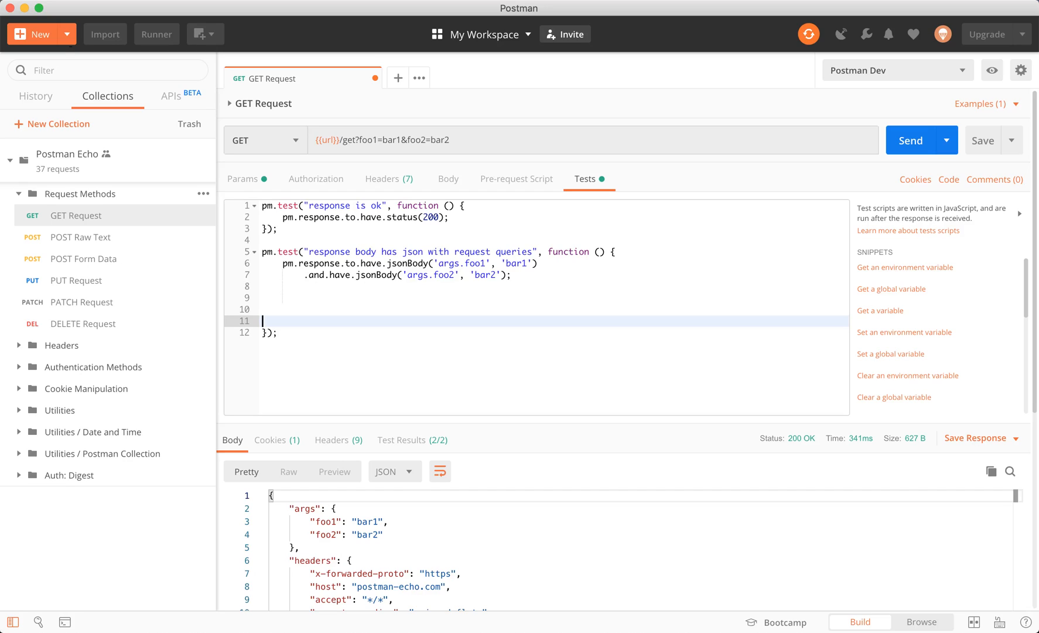
pyautogui.write('pm.environment.get("url");')
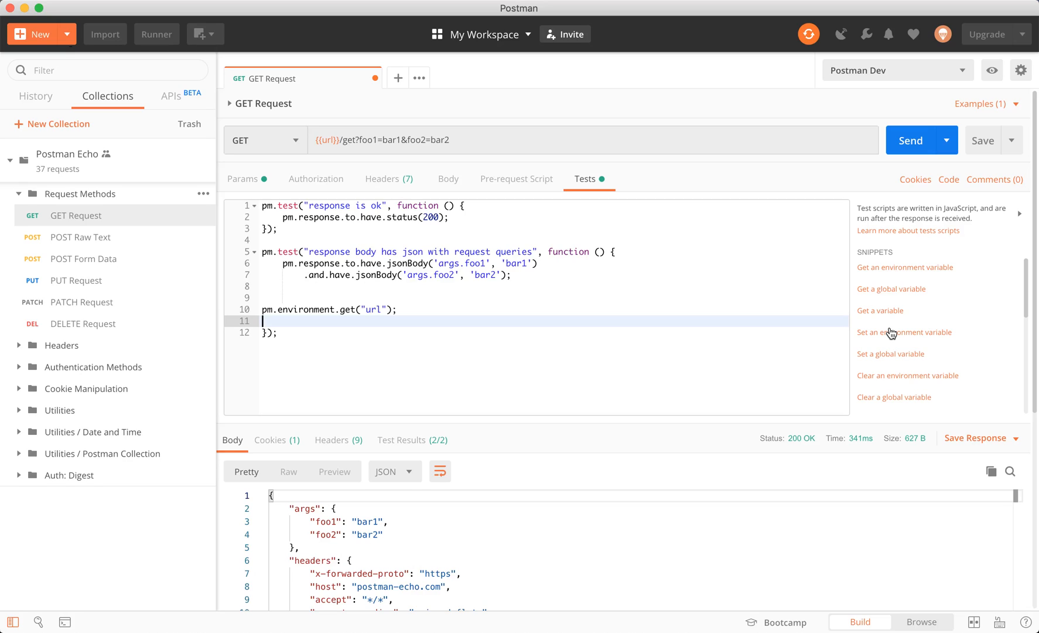
# Add a test-script line setting the url environment variable to google.com and re-send the request
pyautogui.click(903, 331)
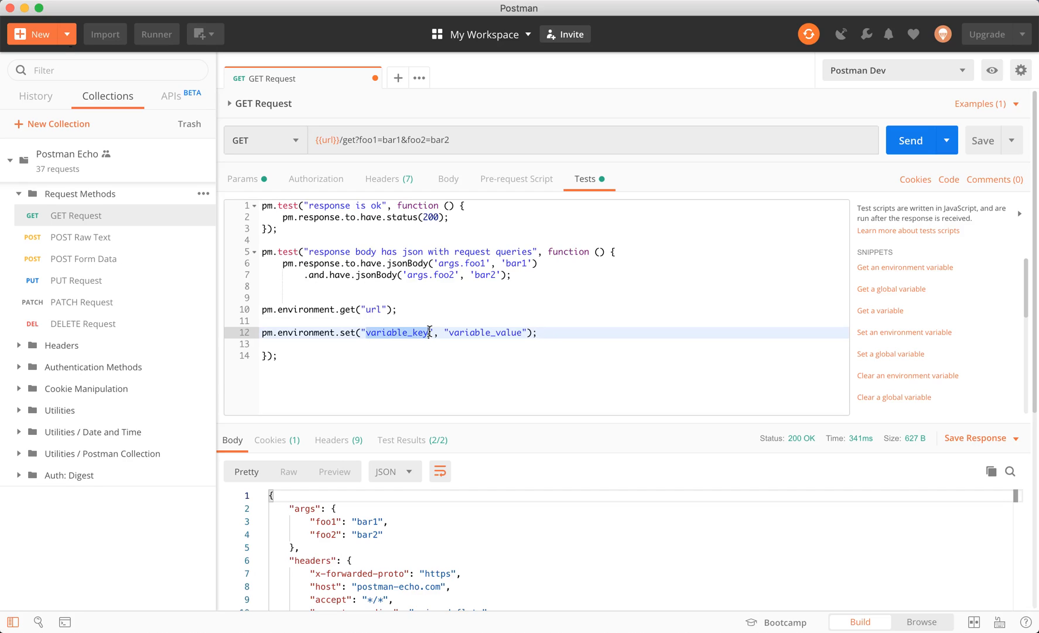
pyautogui.write('url')
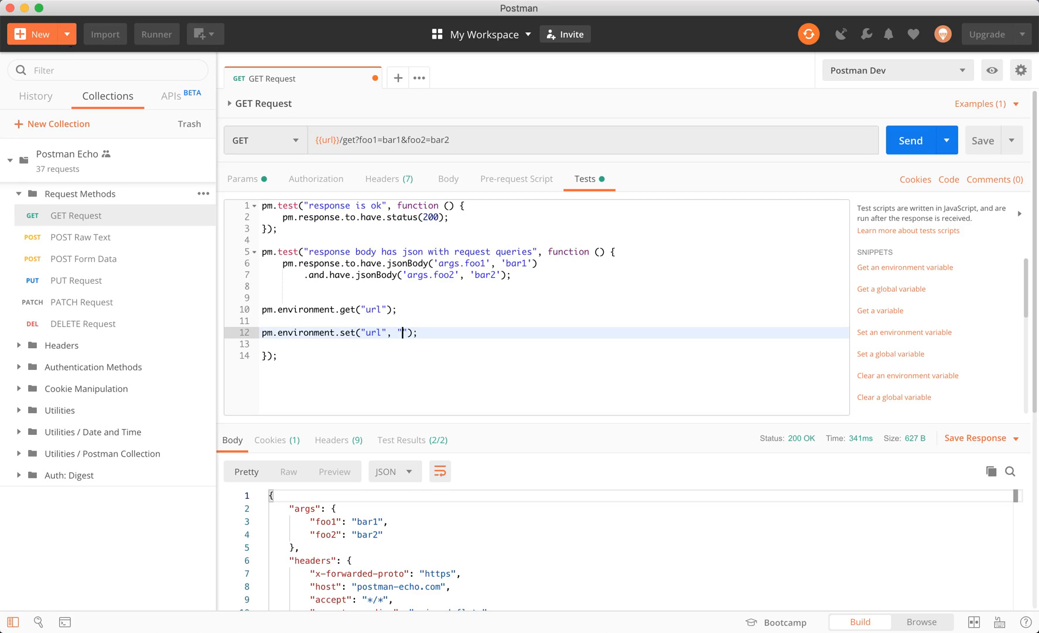
pyautogui.write('gooe')
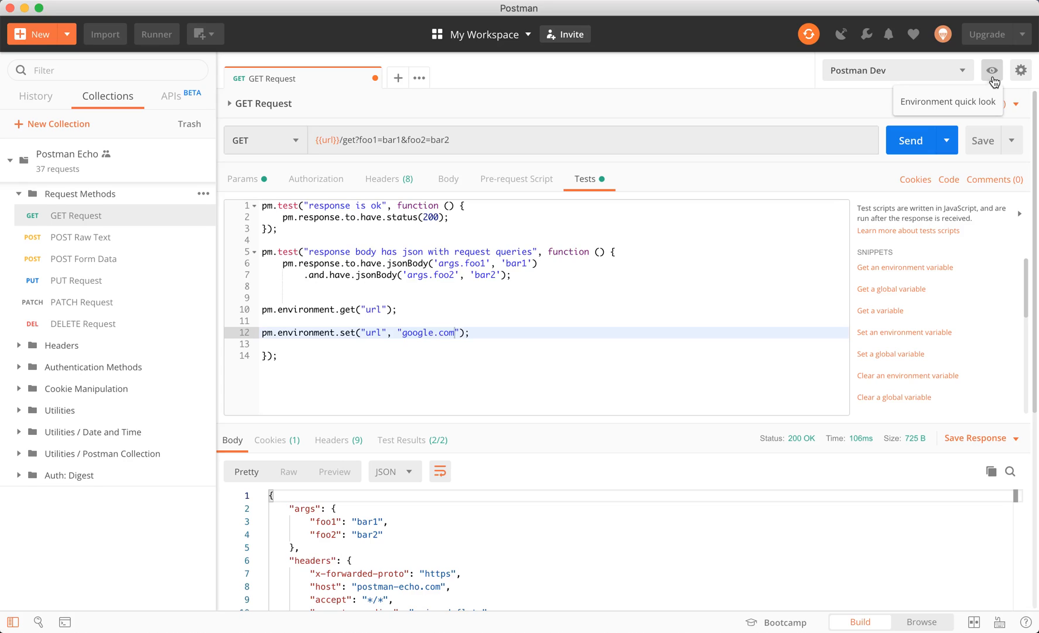
# Show the environment quick look with Postman Dev's url variable now google.com
pyautogui.click(992, 71)
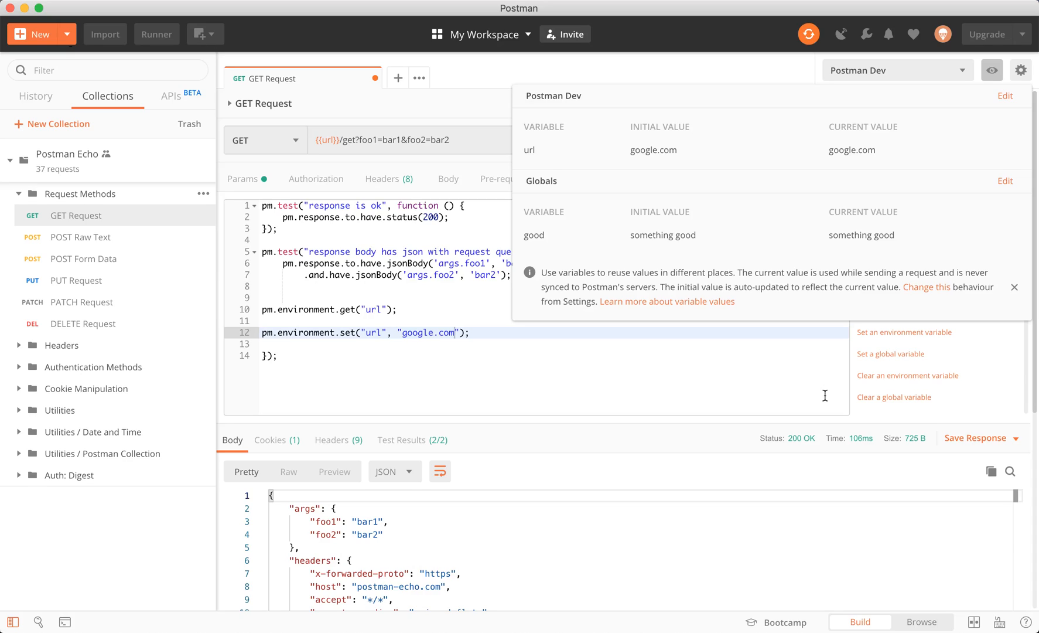
pyautogui.moveTo(544, 234)
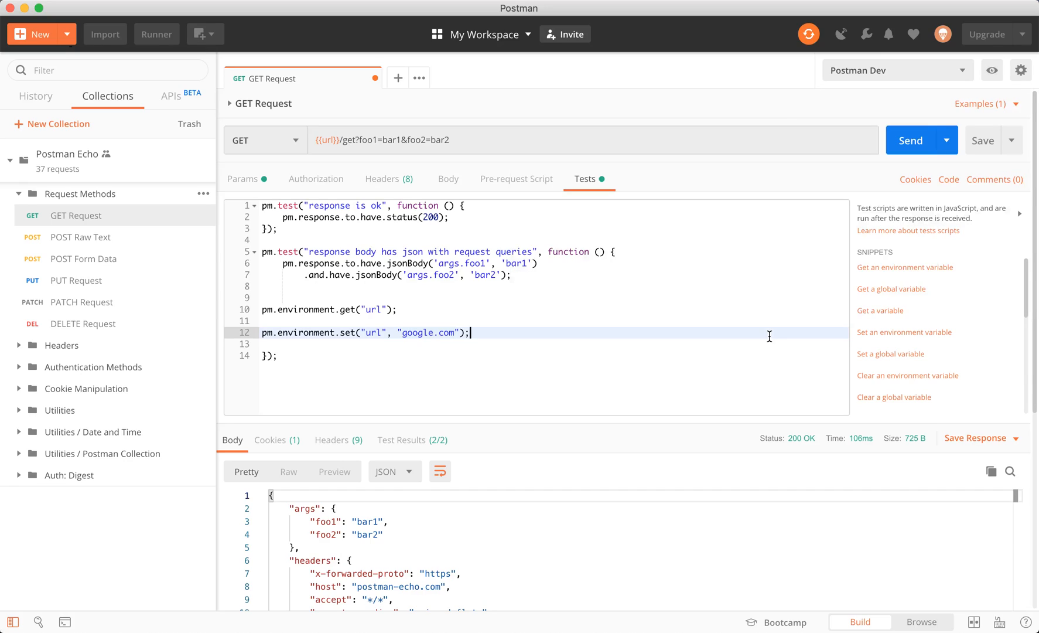
pyautogui.moveTo(886, 290)
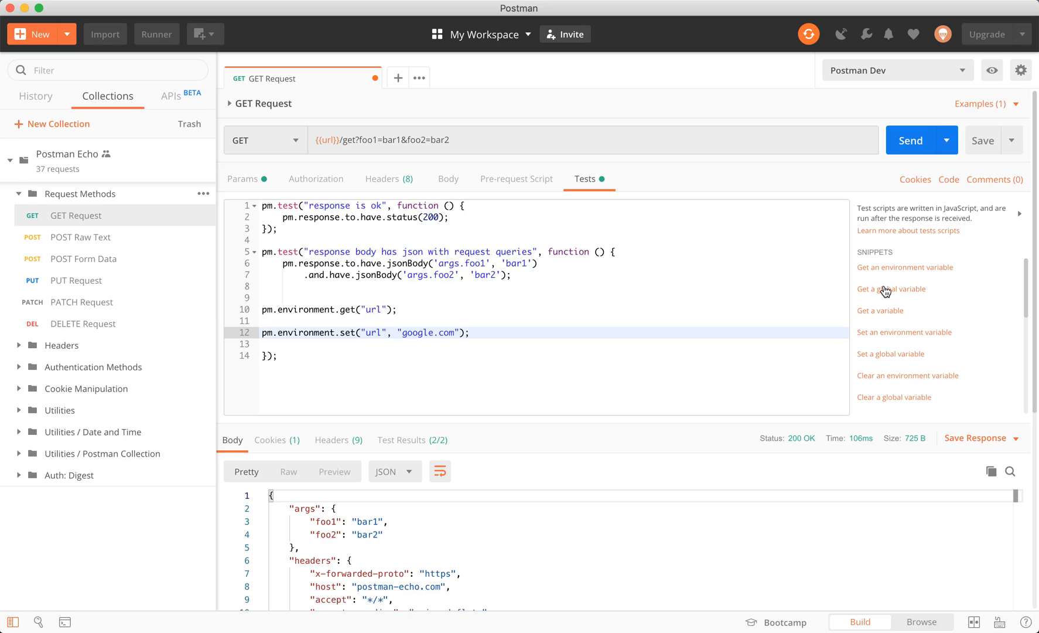